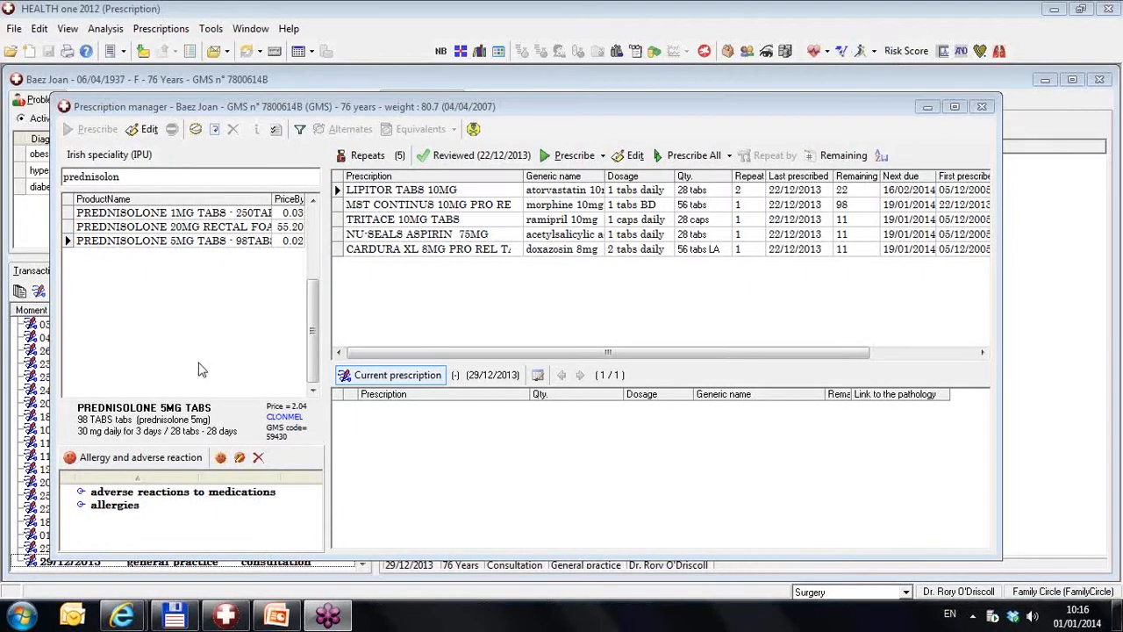
mouse_move(179, 256)
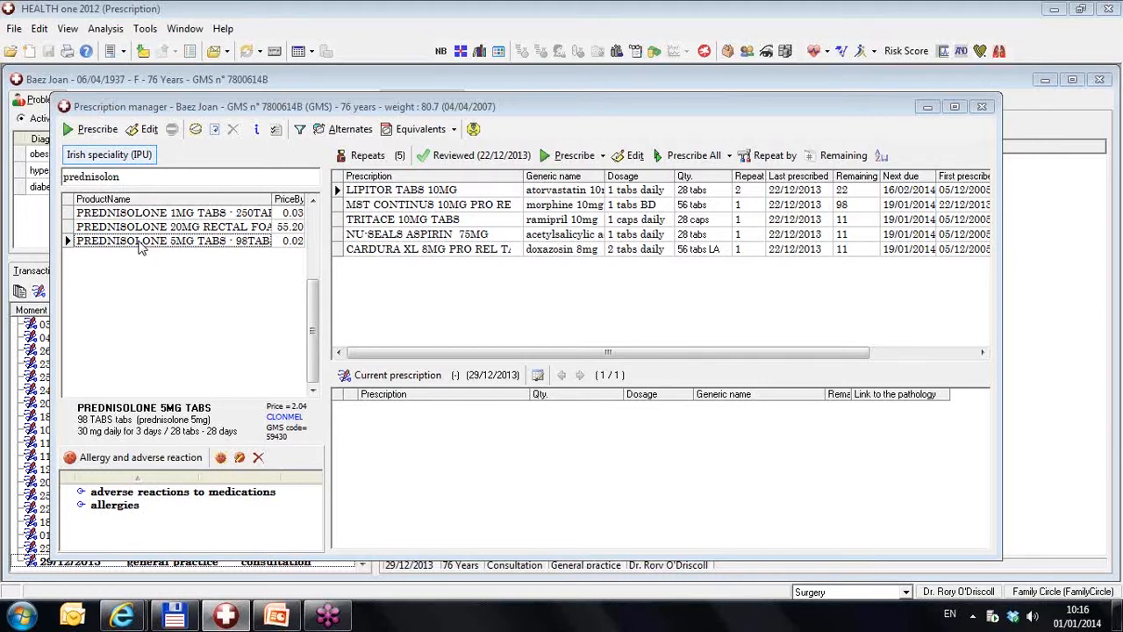
Start a Prednisolone 5mg prescription, then cancel it without saving
double_click(172, 240)
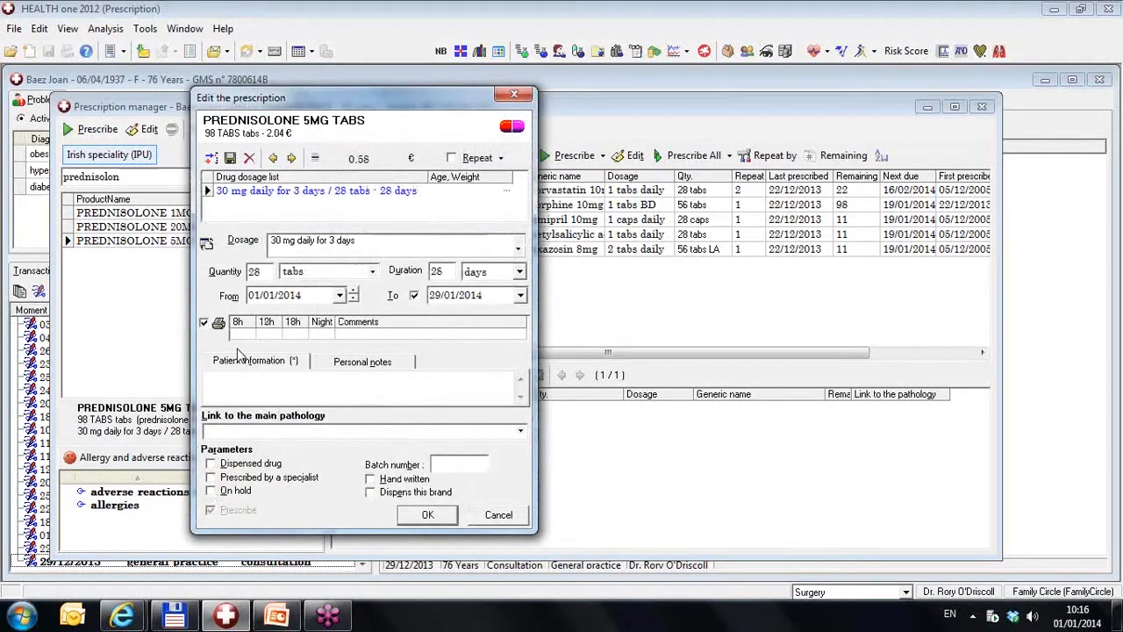
mouse_move(438, 354)
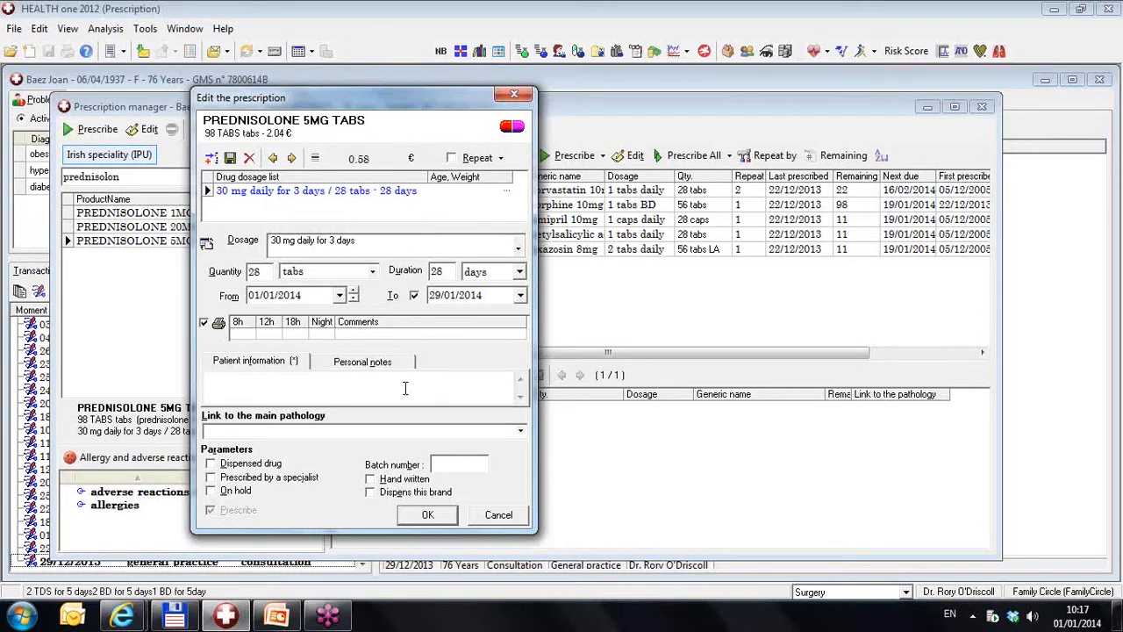
mouse_move(442, 363)
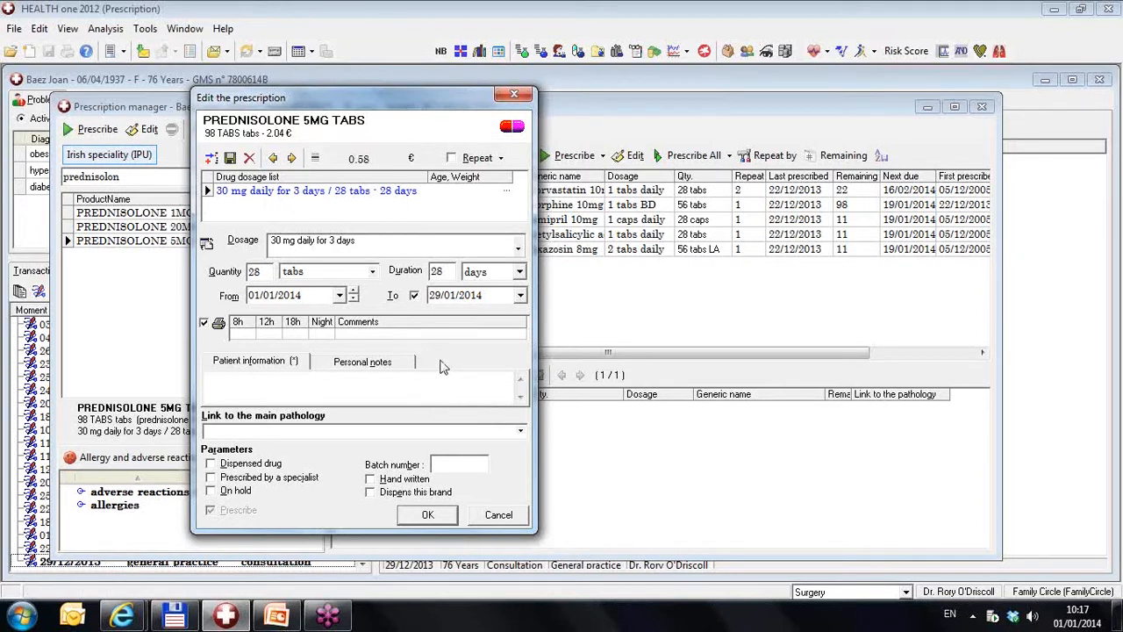
mouse_move(289, 365)
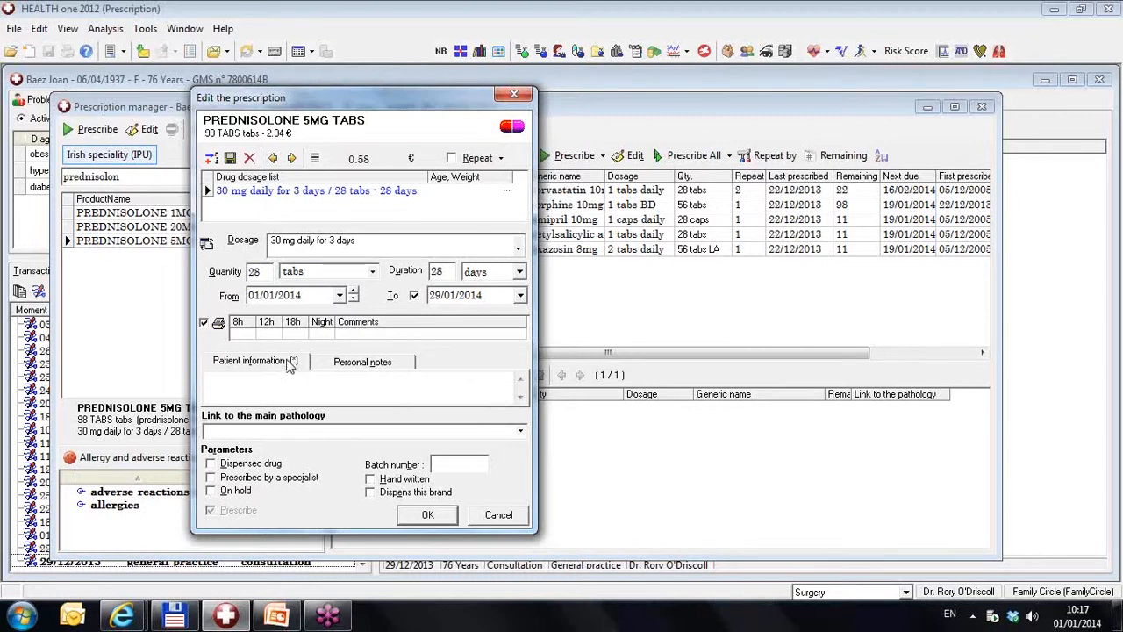
mouse_move(274, 370)
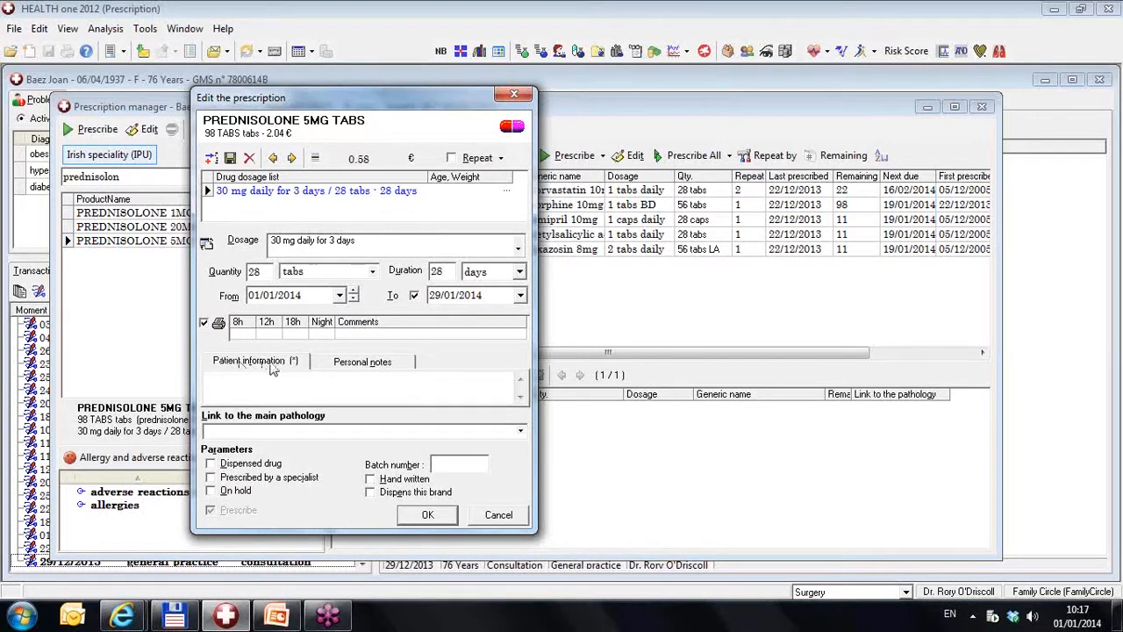
mouse_move(295, 366)
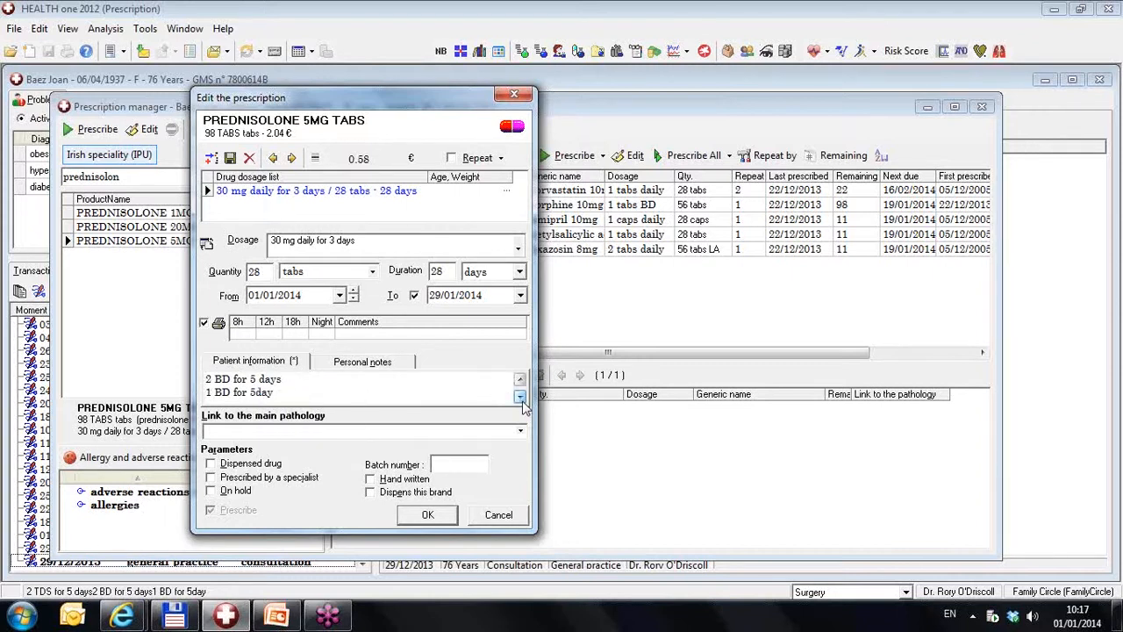
click(519, 377)
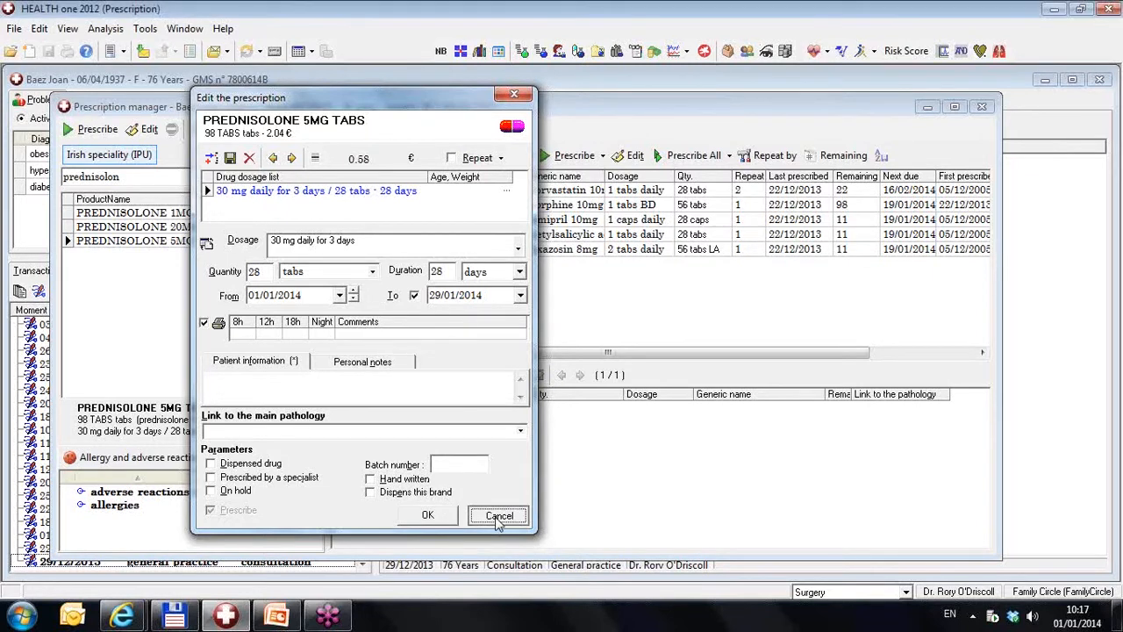
click(498, 516)
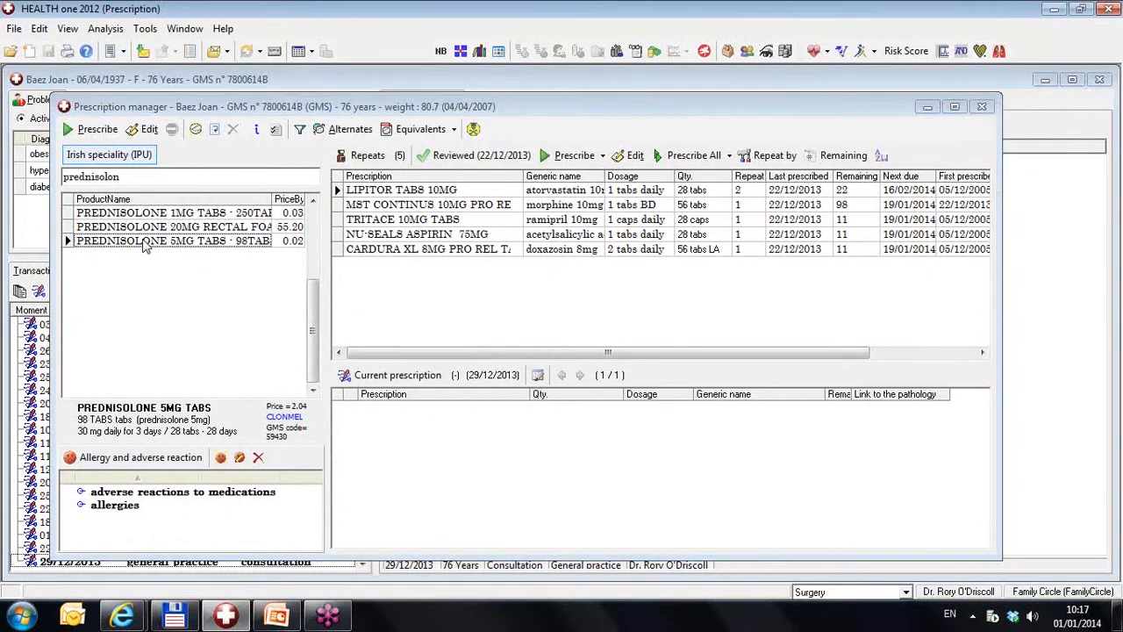
Add Prednisolone 5mg tabs with patient information '2 TDS for 5 days' to the prescription
double_click(172, 241)
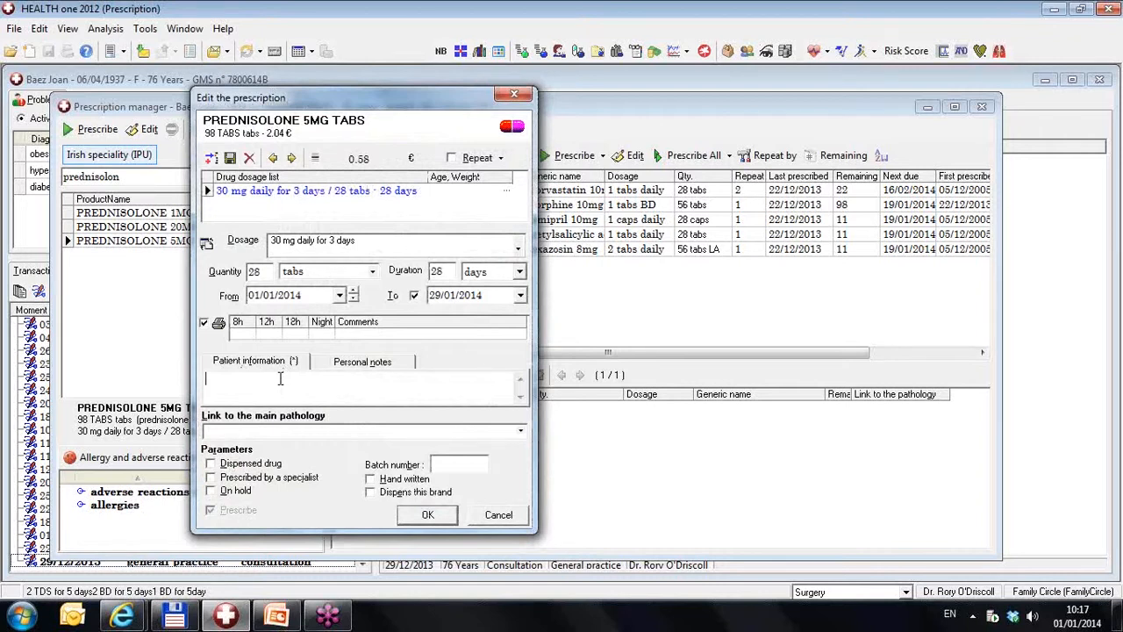
text(2 TDS for 5 days)
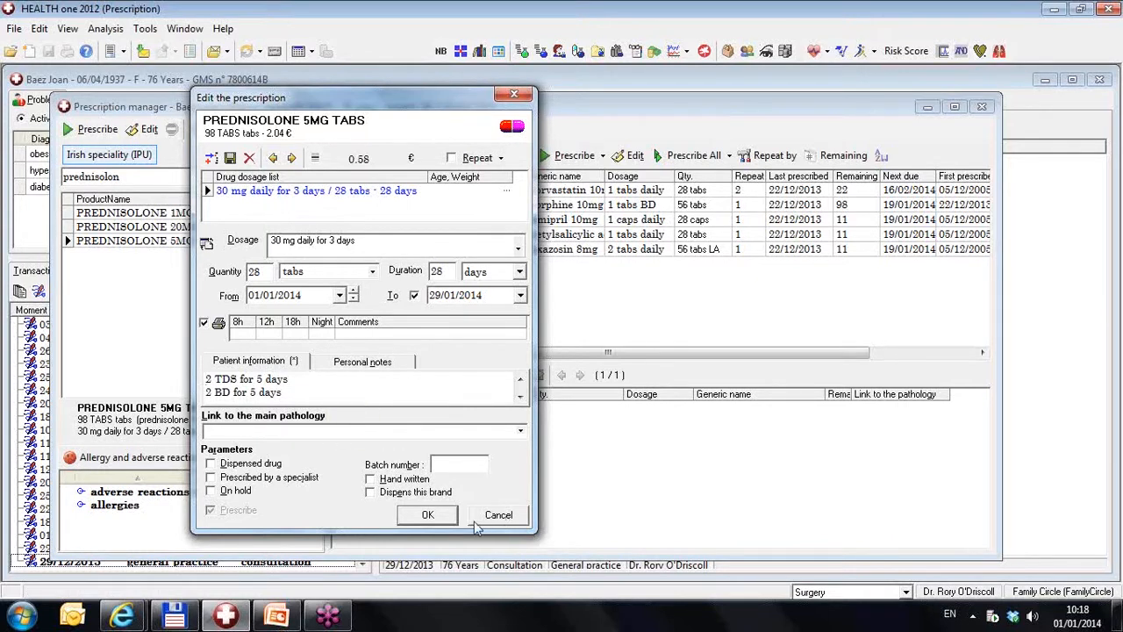
click(426, 514)
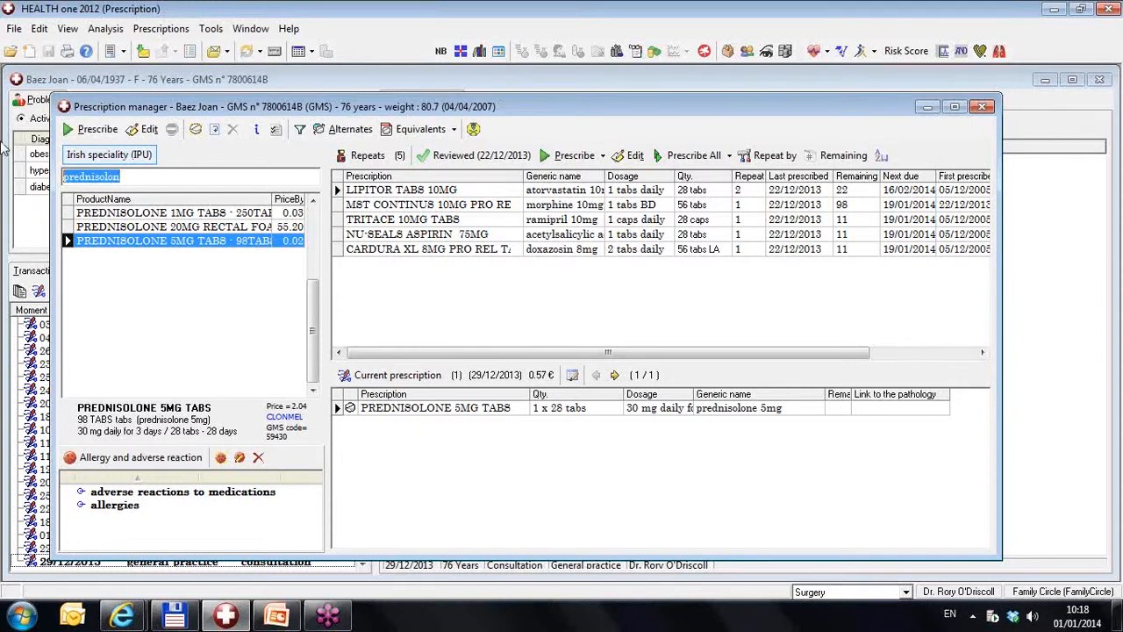
Search 'mst' and start prescribing MST Continus 20mg granules for oral suspension
click(430, 204)
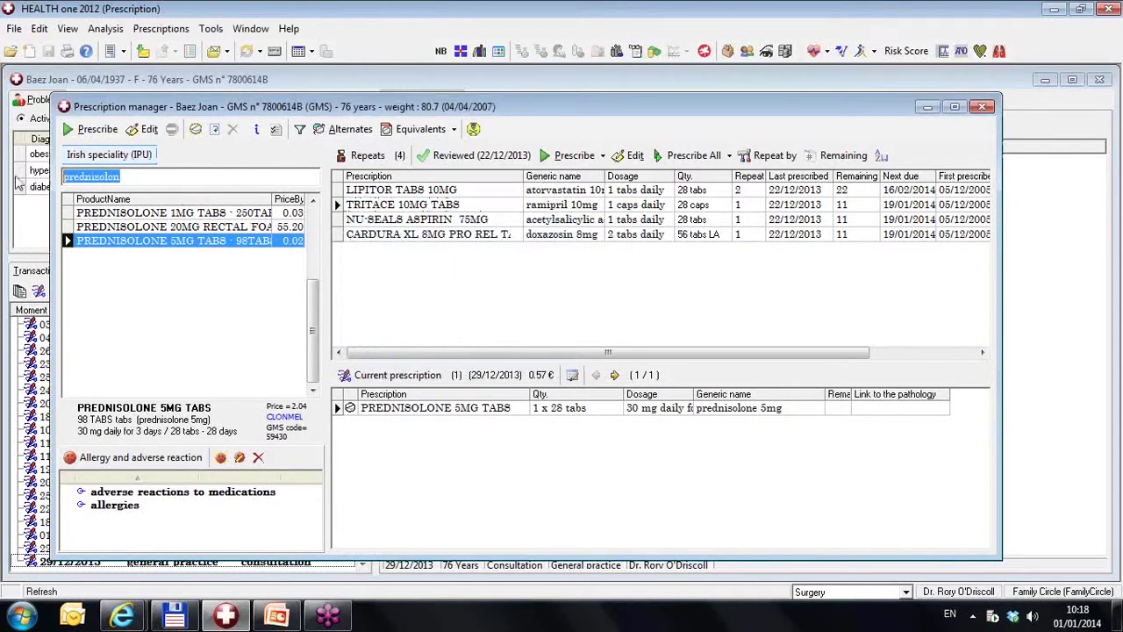
text(mst)
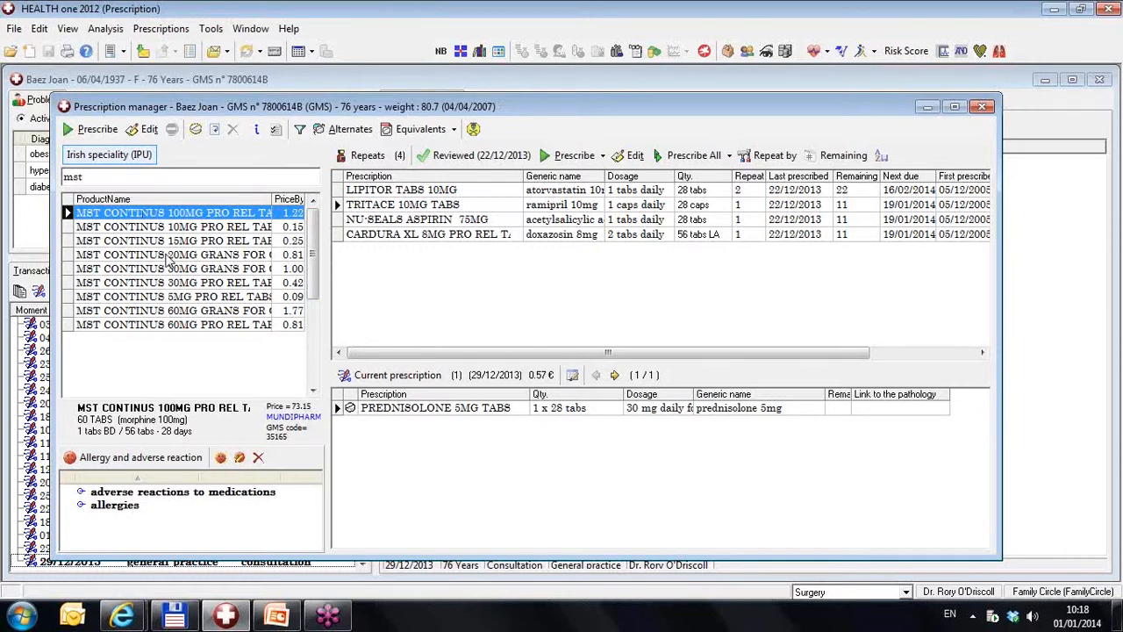
click(174, 255)
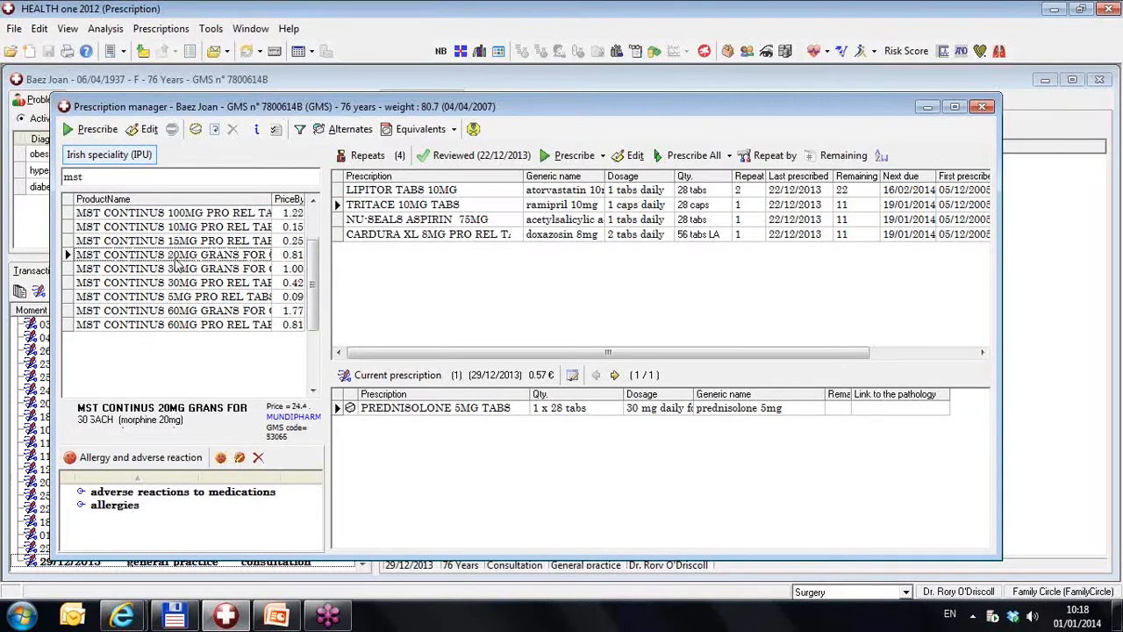
double_click(176, 254)
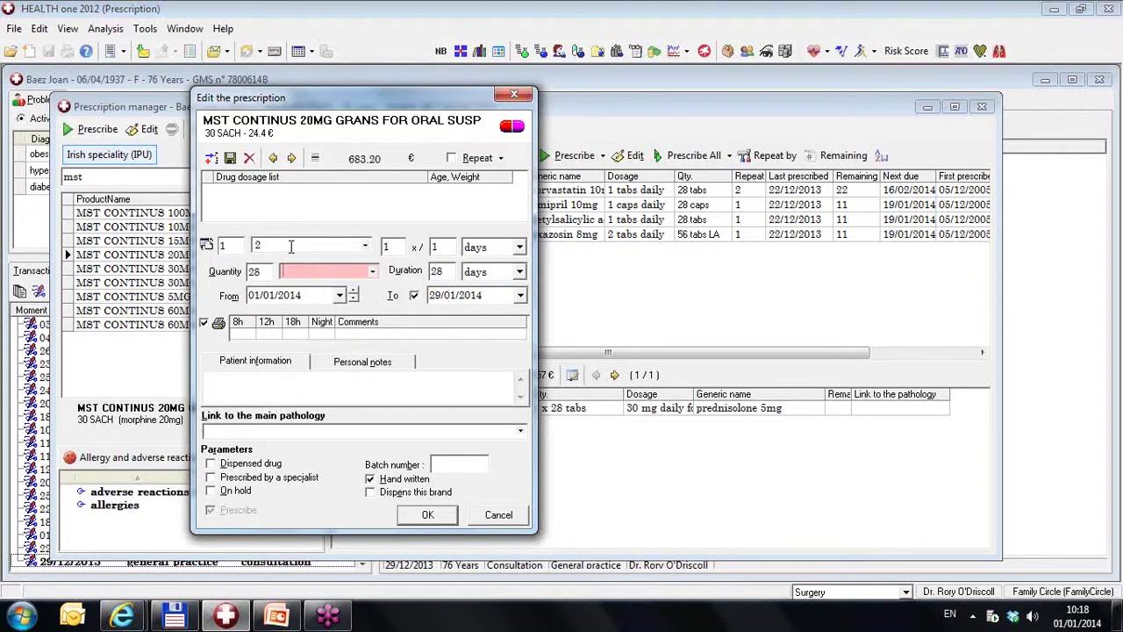
Set the dose unit to tabs, keep Hand written ticked and add MST Continus 20mg to the prescription
click(364, 271)
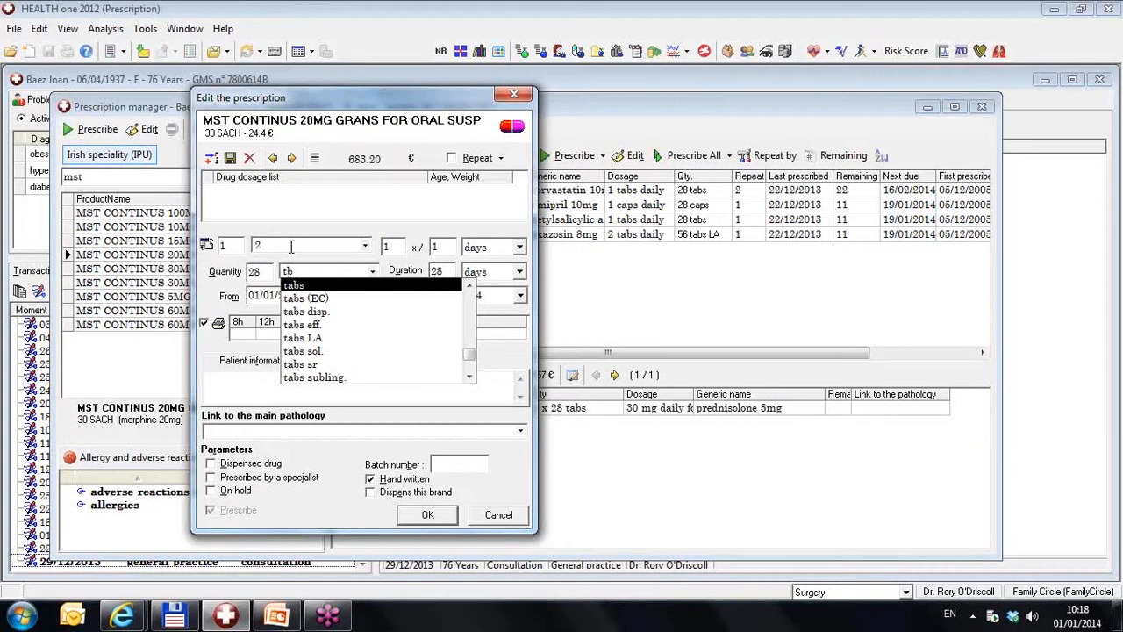
click(298, 284)
text(2)
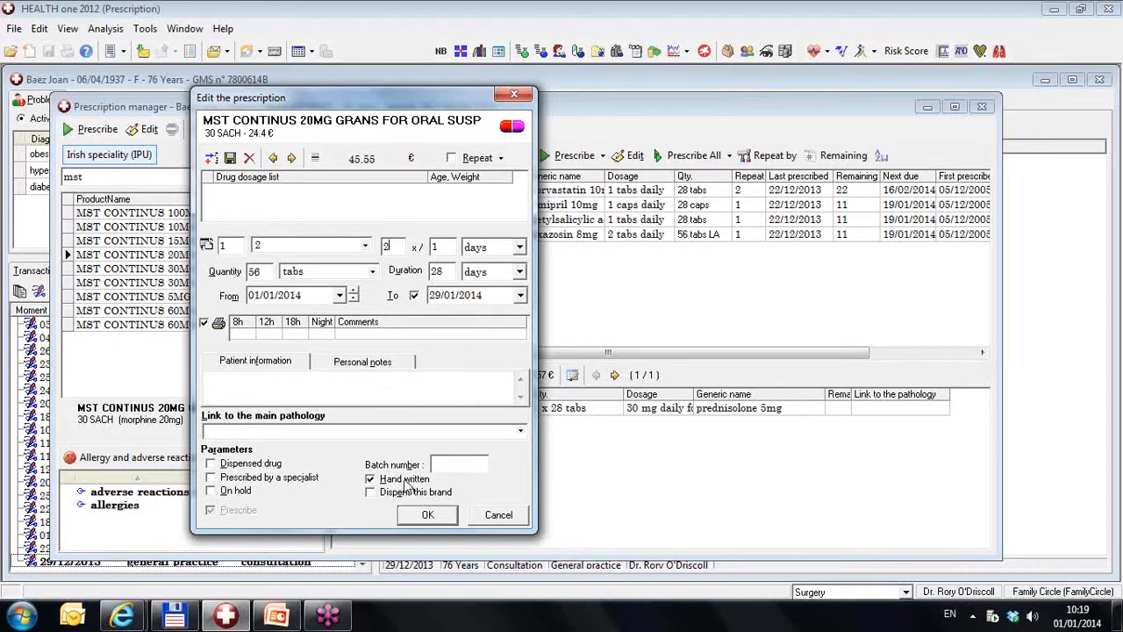
mouse_move(399, 493)
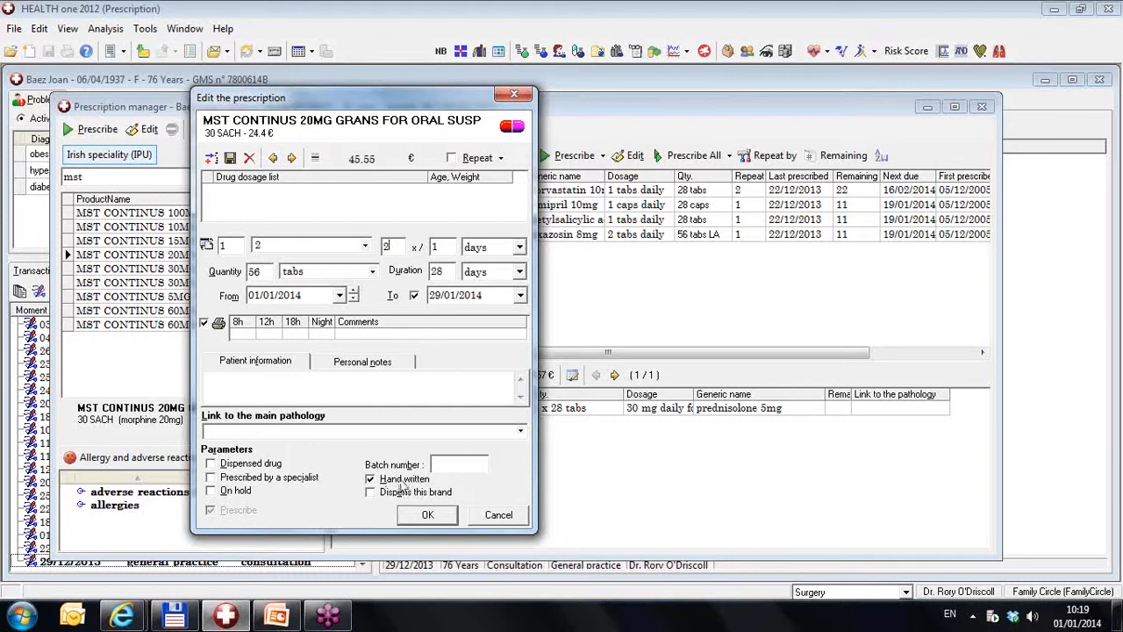
click(372, 477)
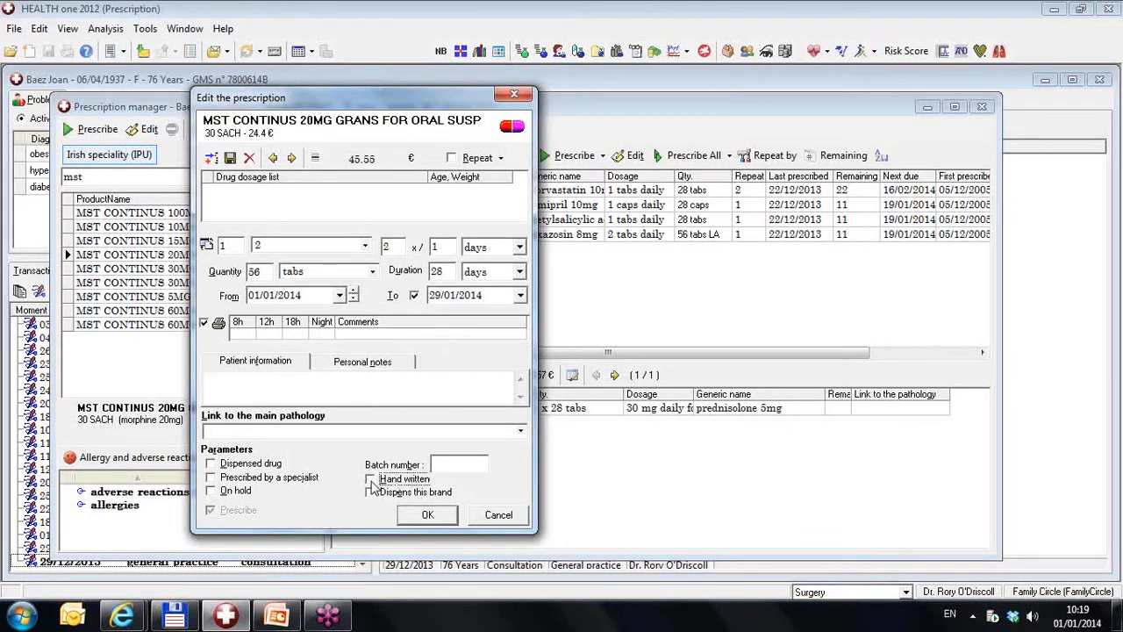
click(372, 479)
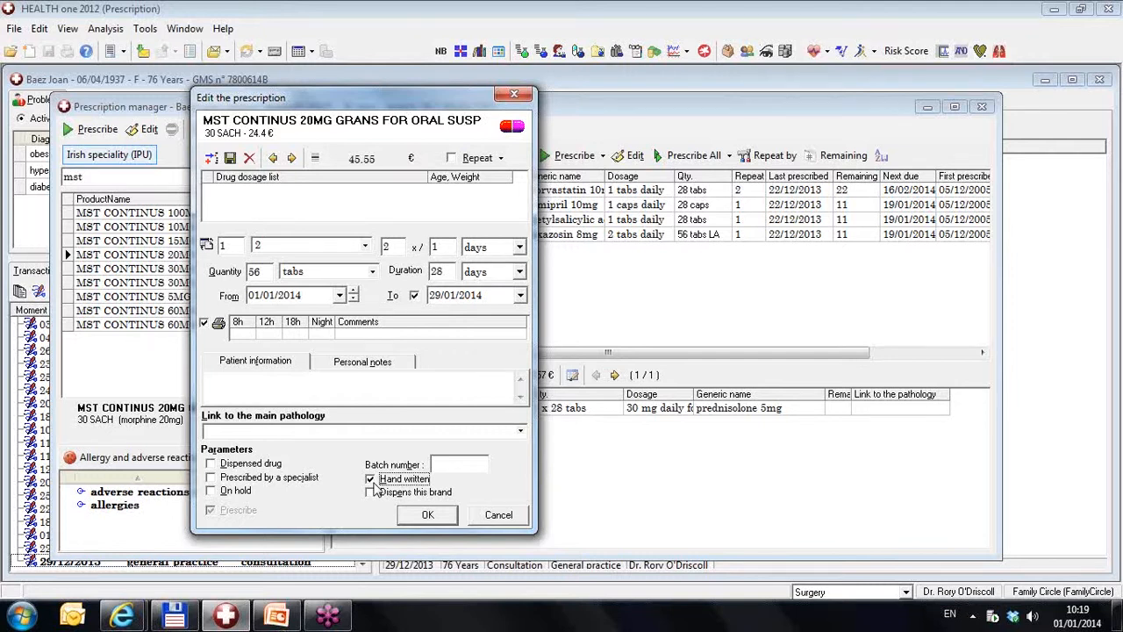
click(428, 514)
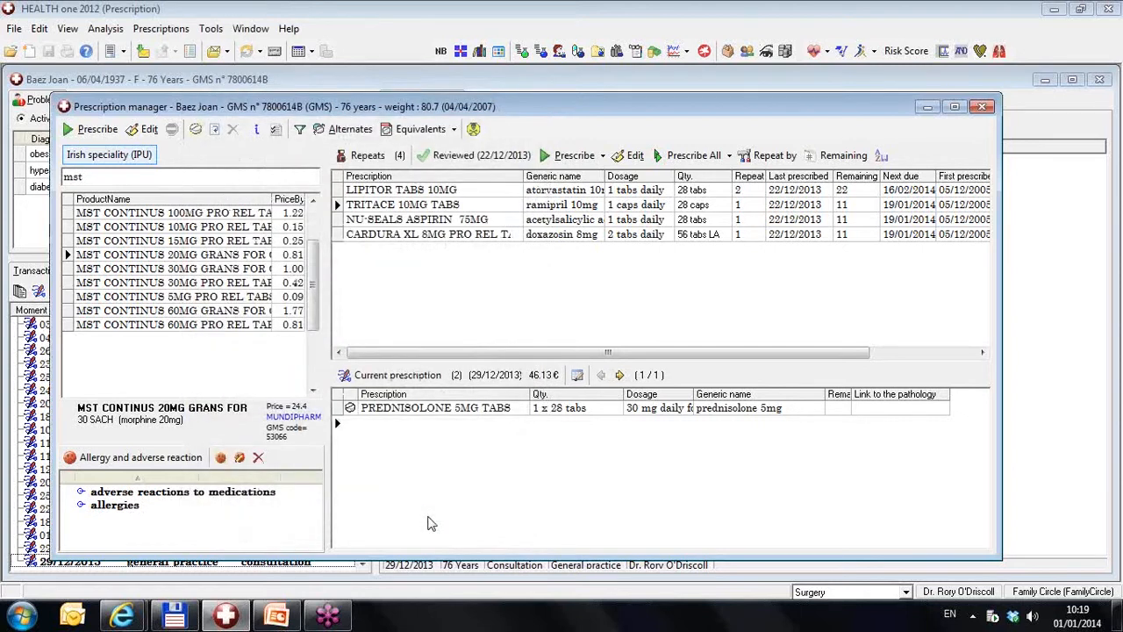
Select the Tritace 10mg repeat item and bring up its prescription details
double_click(172, 253)
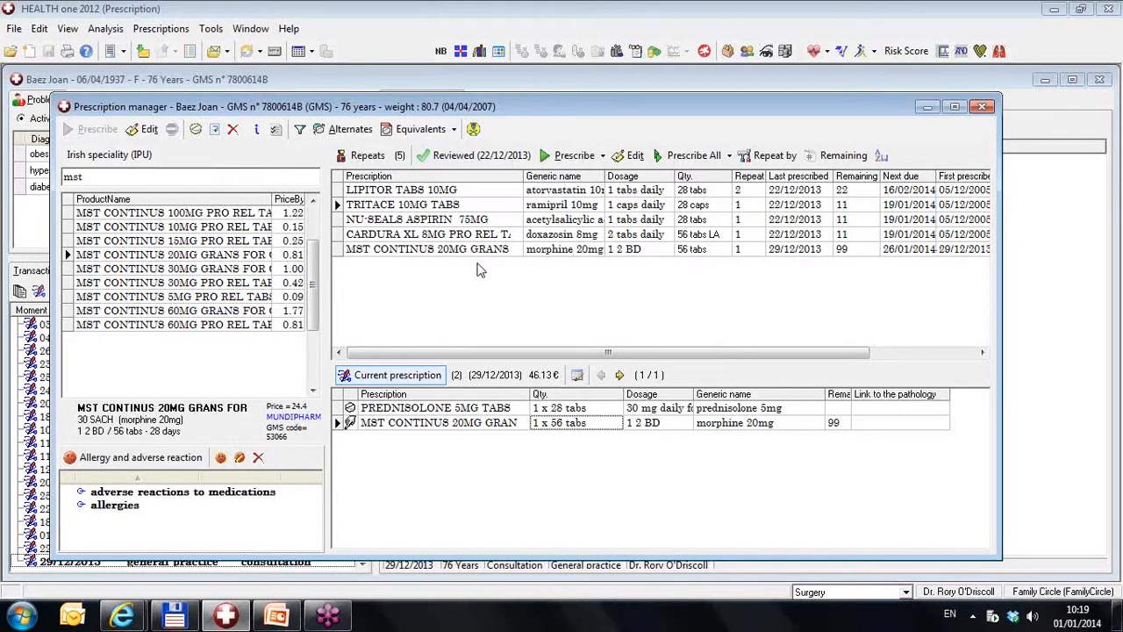
click(102, 177)
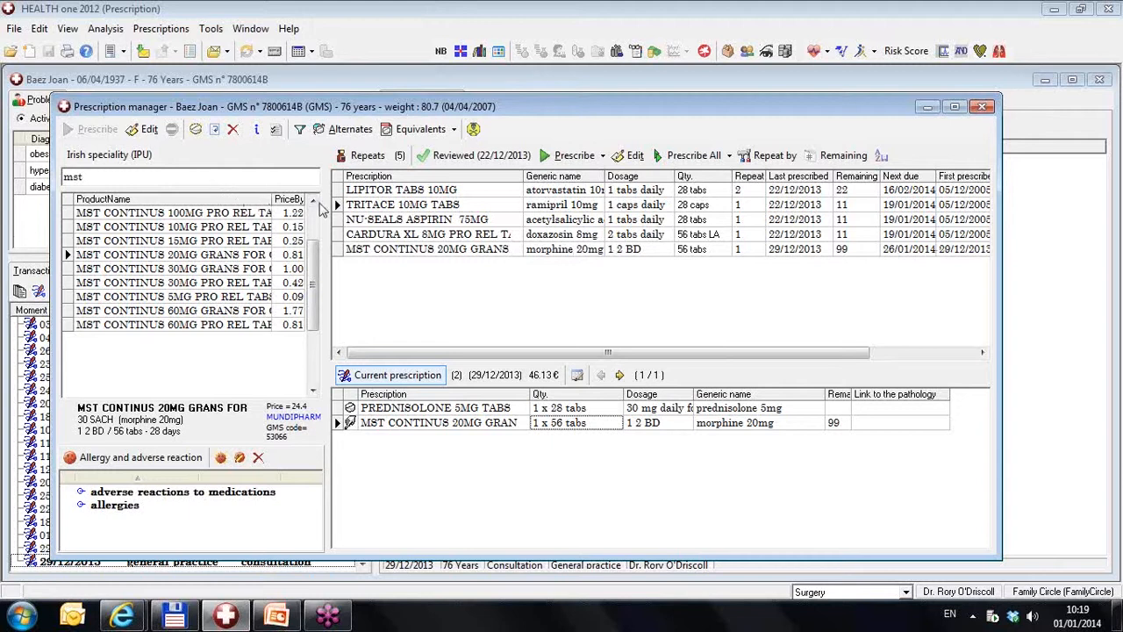
click(403, 204)
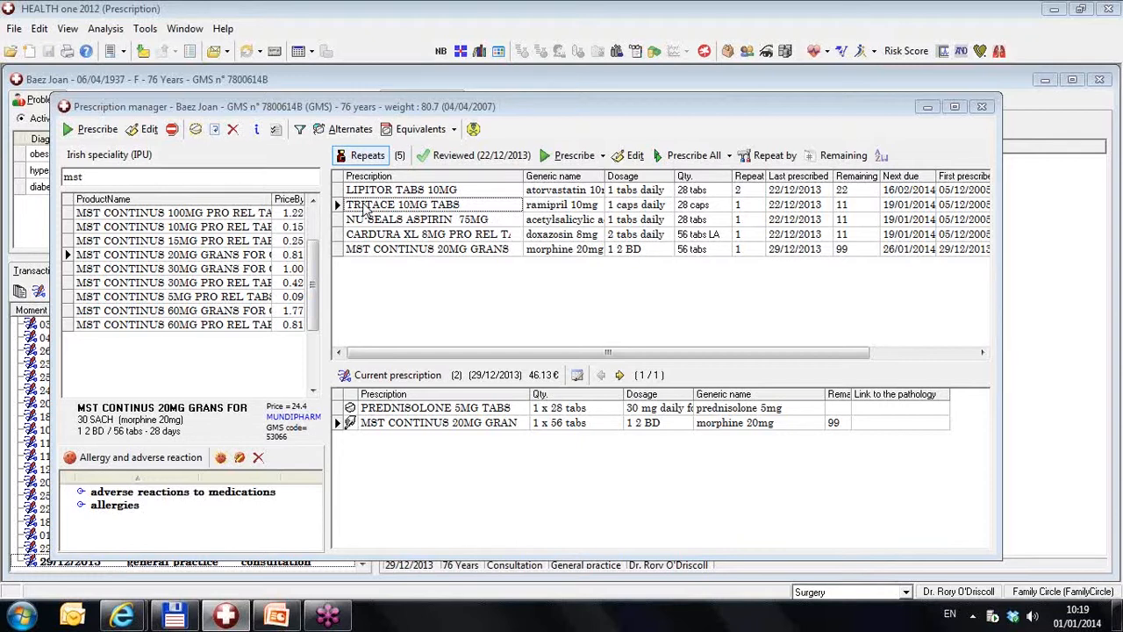
double_click(399, 203)
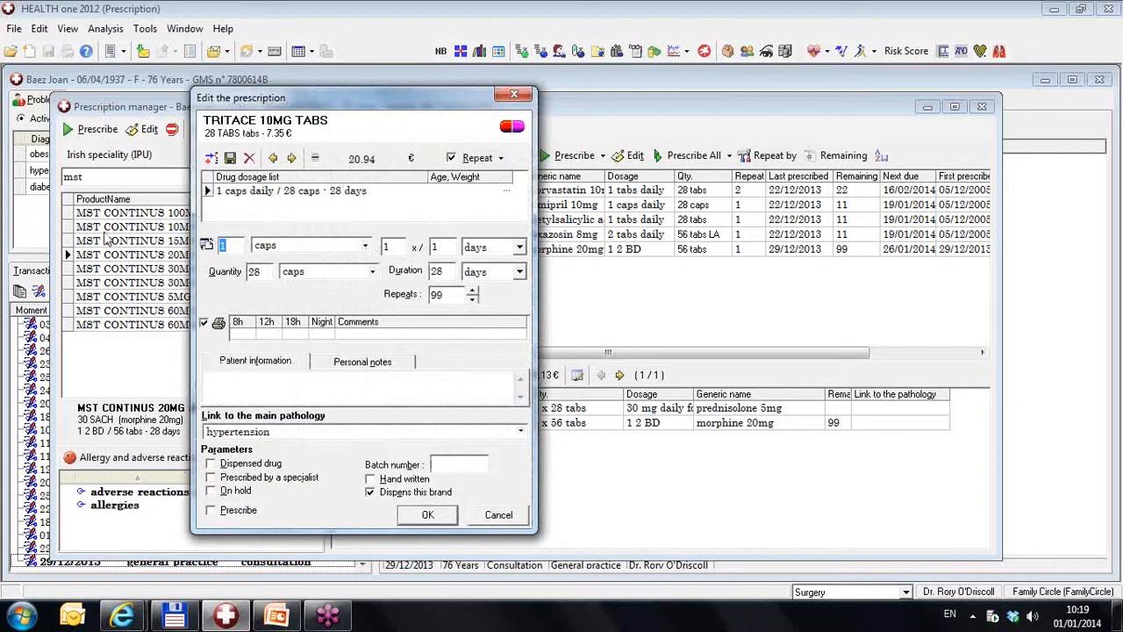
mouse_move(375, 501)
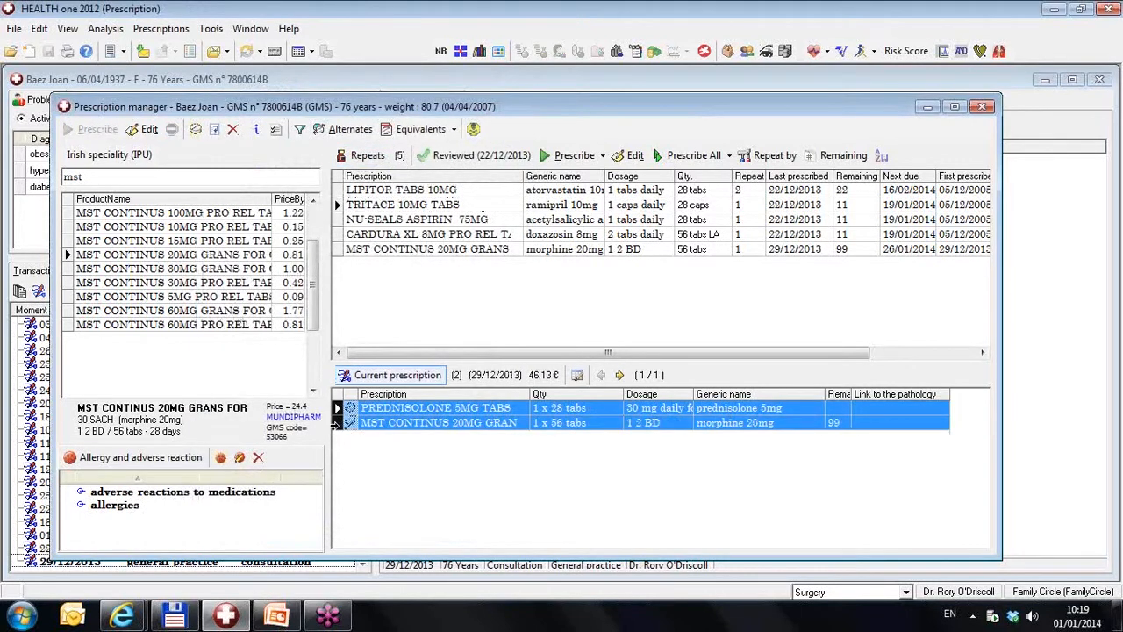
Answer the delete confirmation and preview the GMS_ControlledDrugs prescription report
click(232, 130)
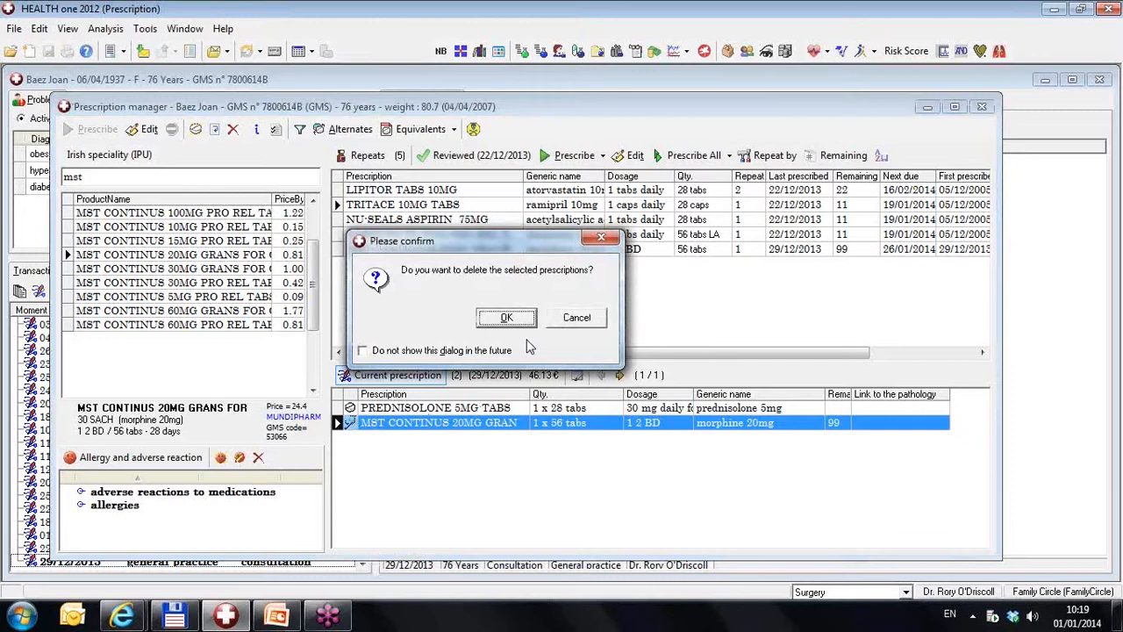
click(505, 318)
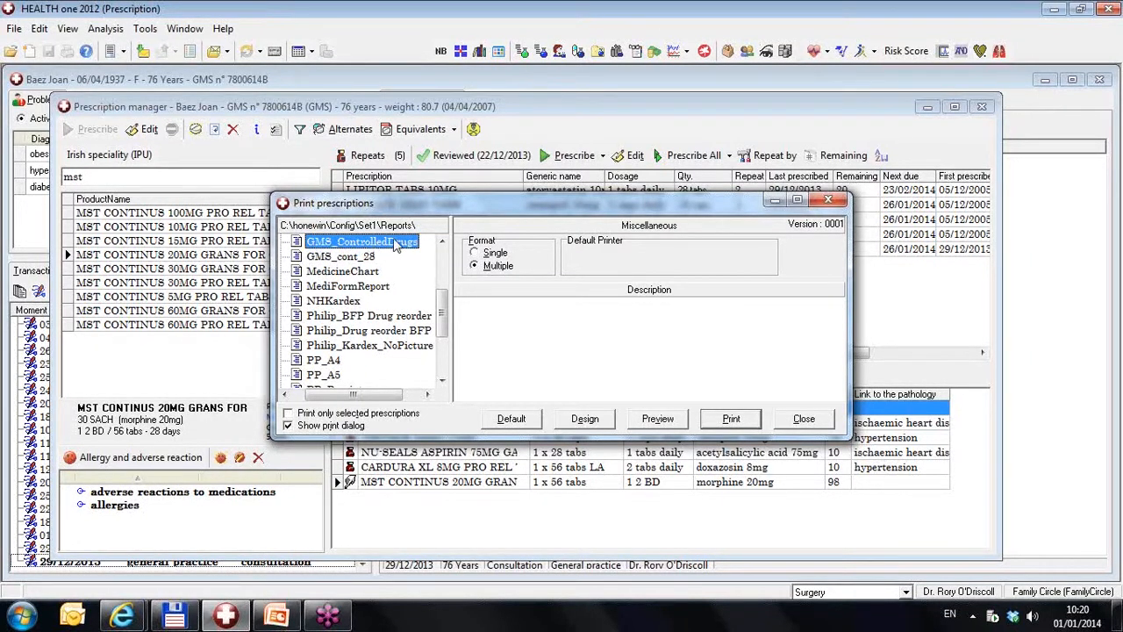
mouse_move(393, 249)
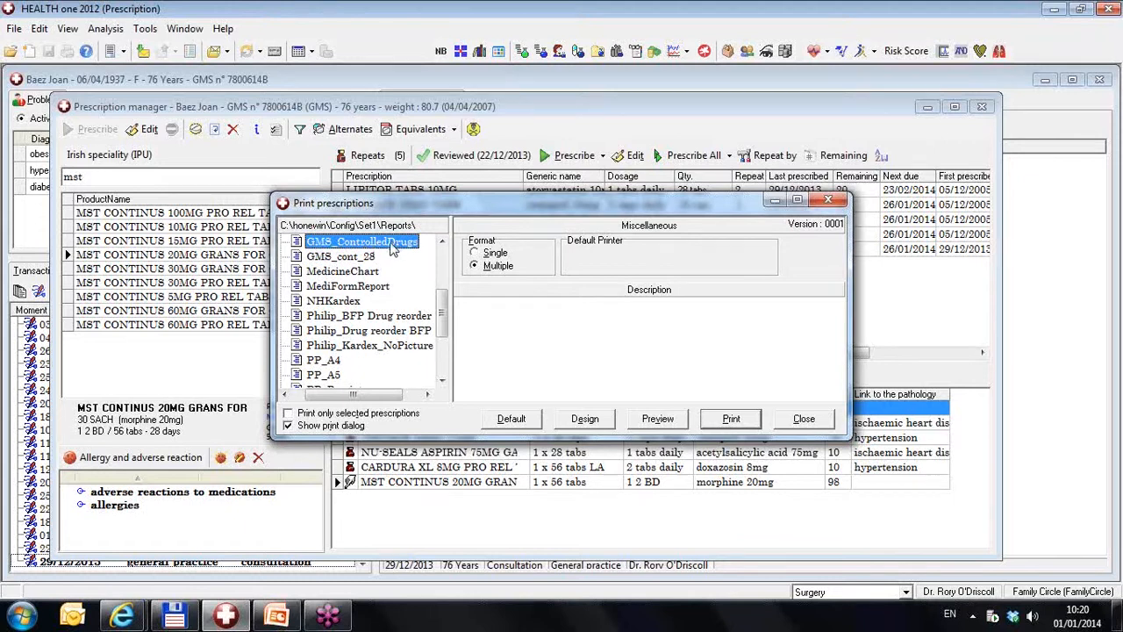
mouse_move(388, 249)
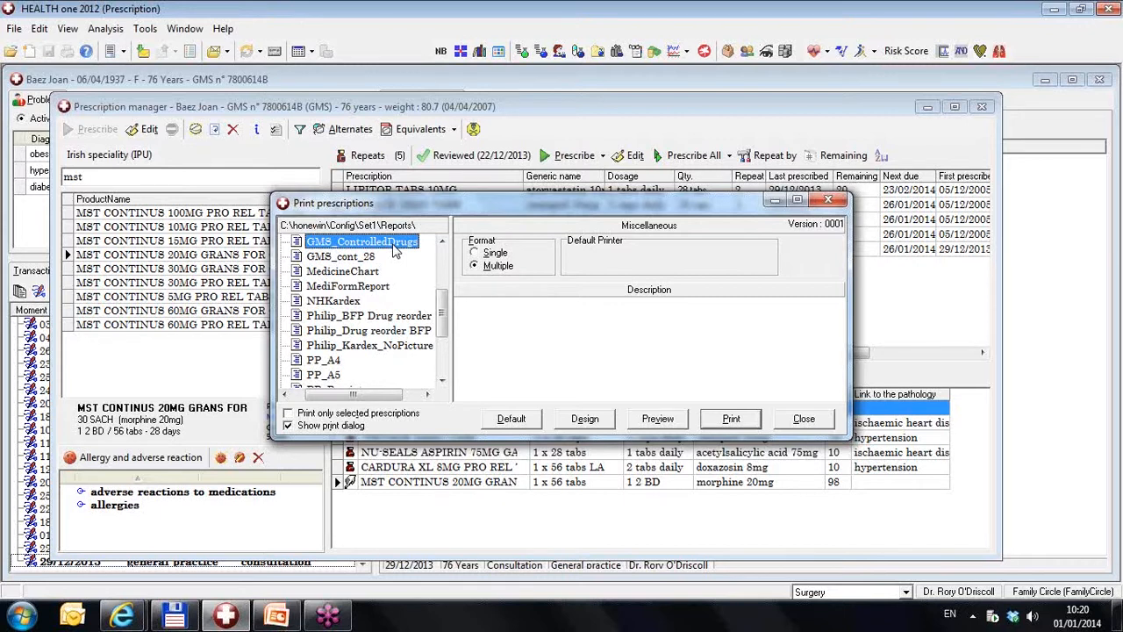
mouse_move(658, 418)
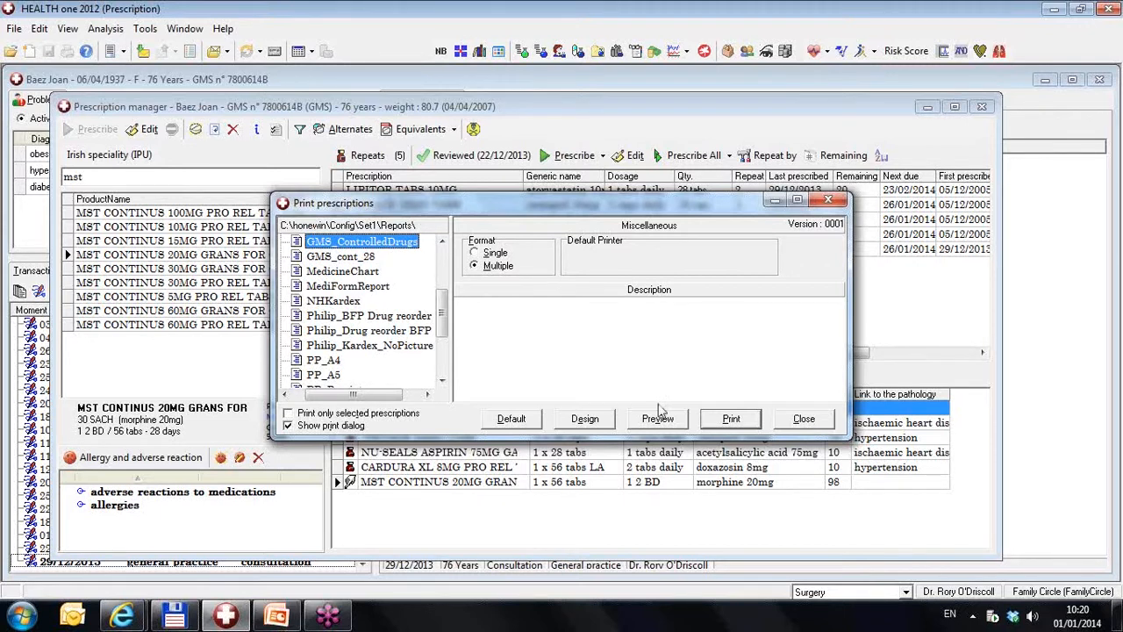
click(657, 417)
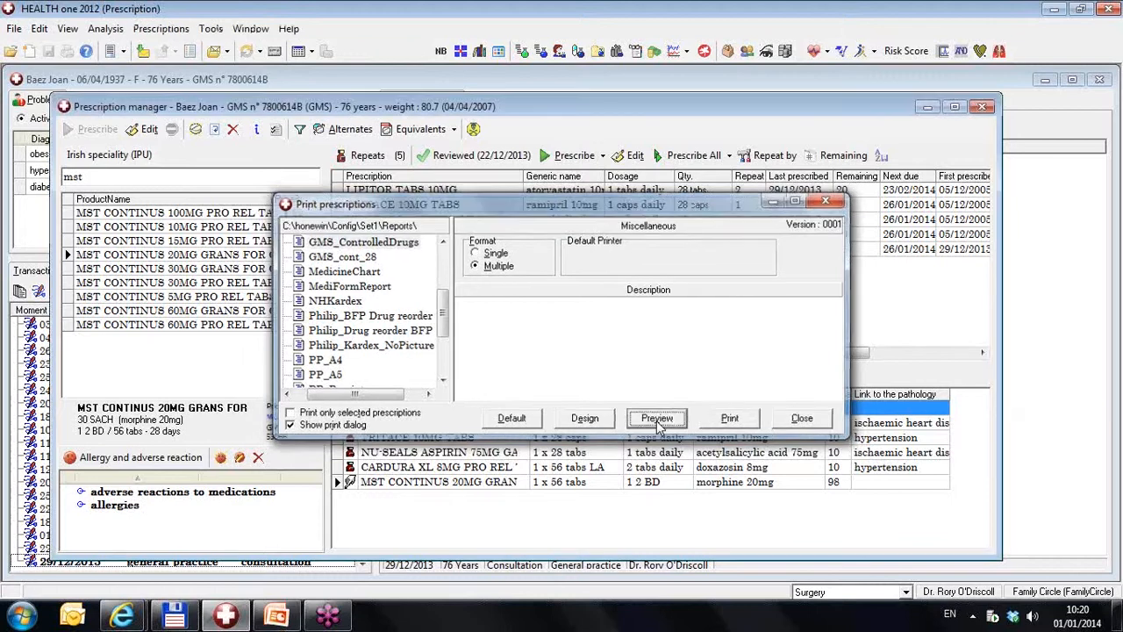
Show the GMS prescription preview listing Joan Baez's six drugs
click(656, 418)
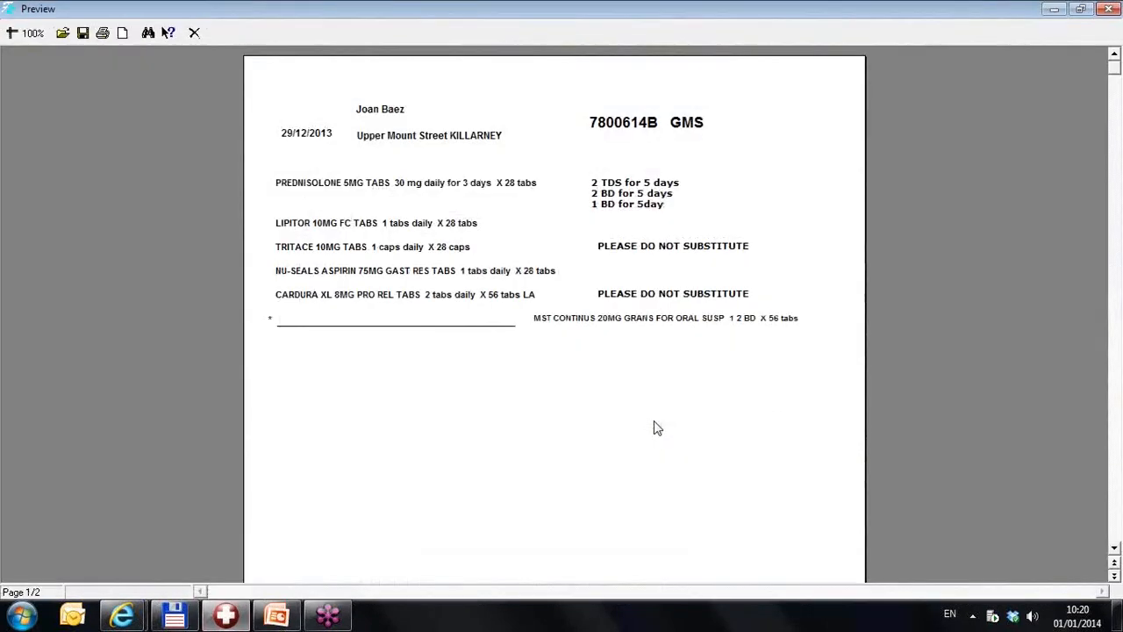
mouse_move(590, 176)
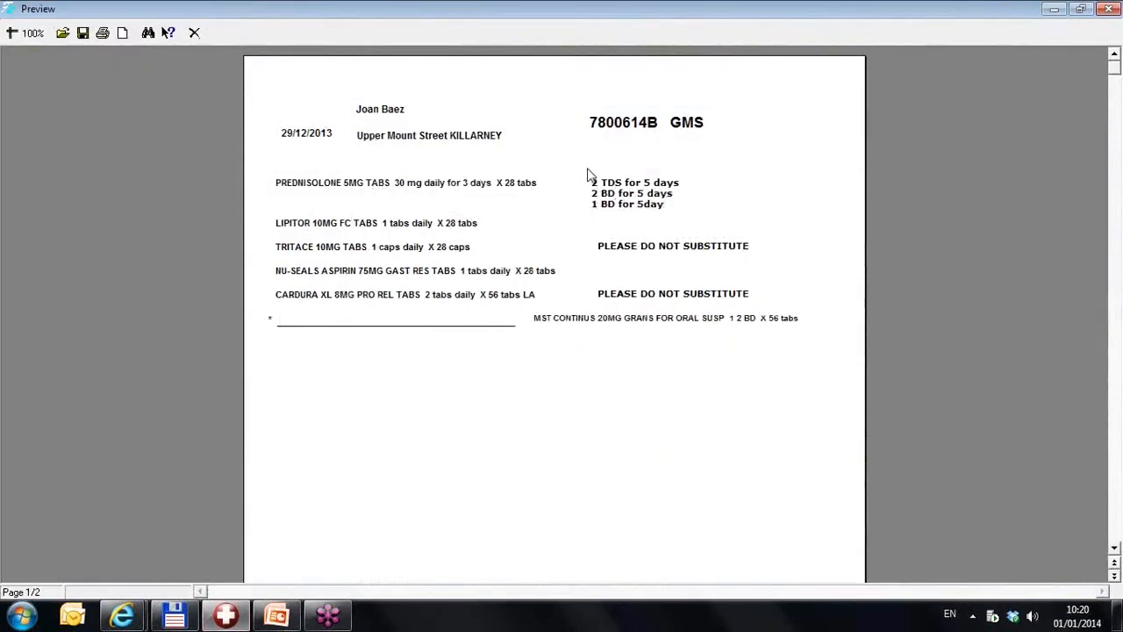
mouse_move(616, 221)
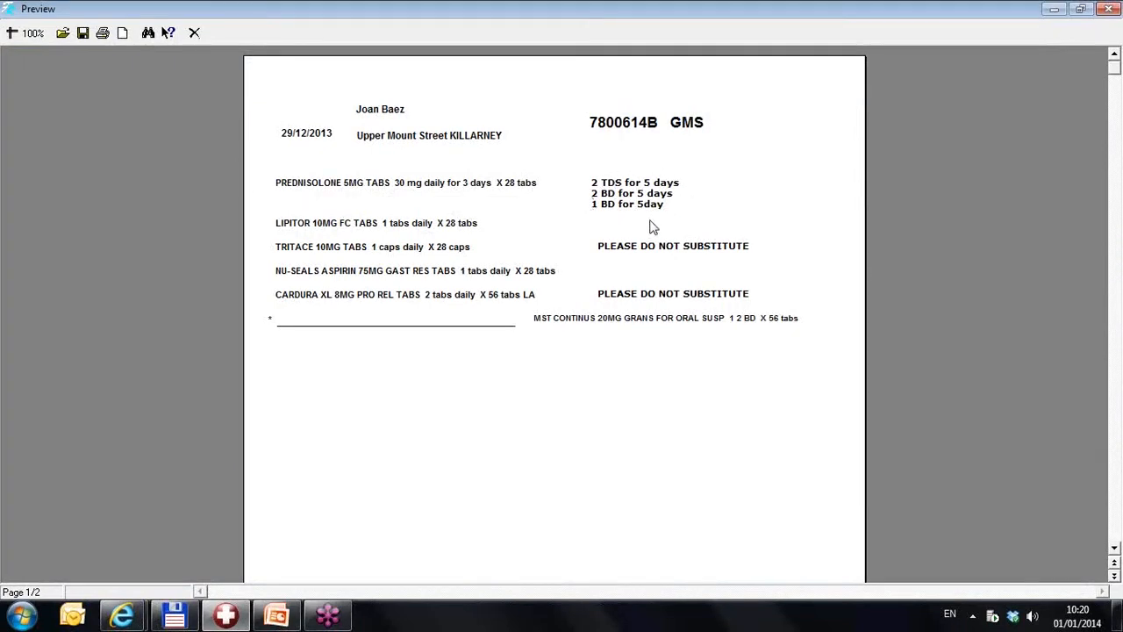
mouse_move(546, 337)
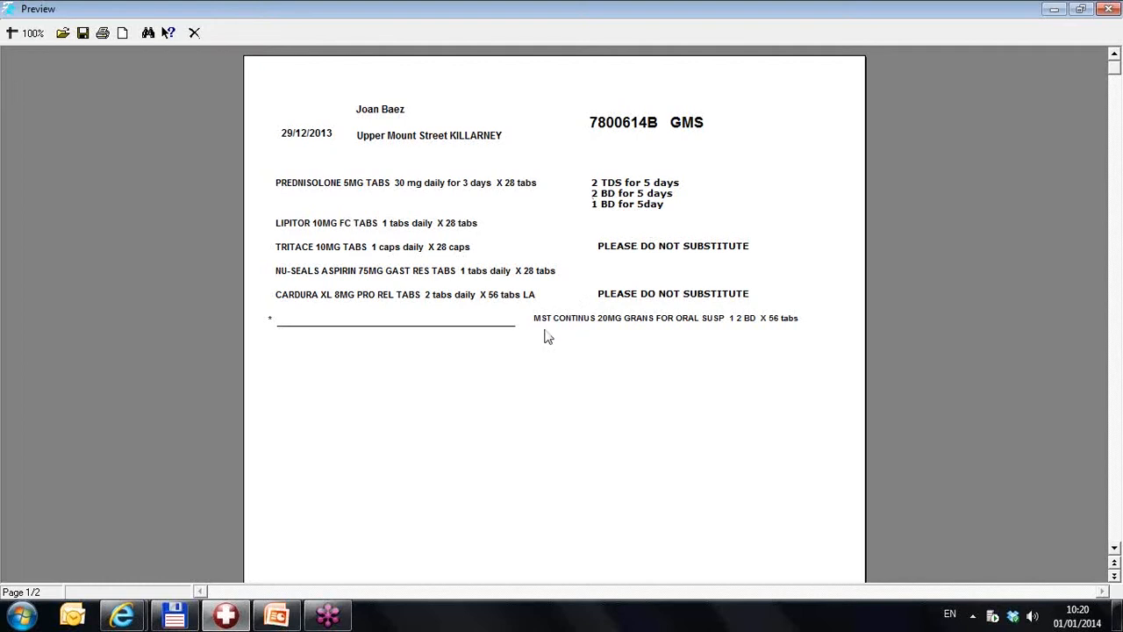
mouse_move(534, 328)
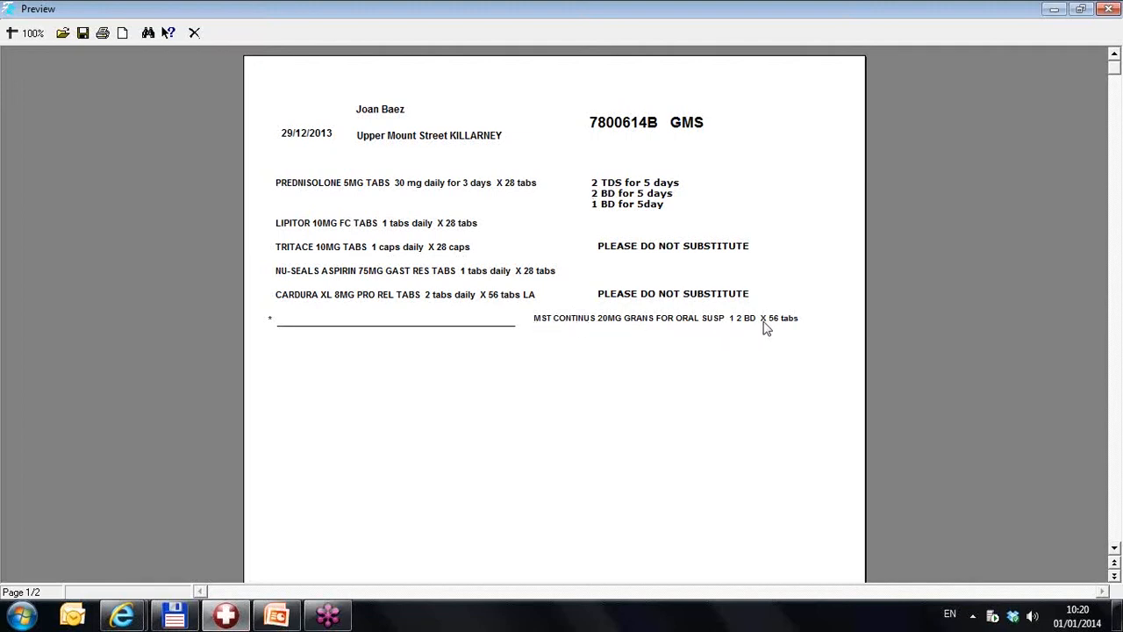
mouse_move(777, 324)
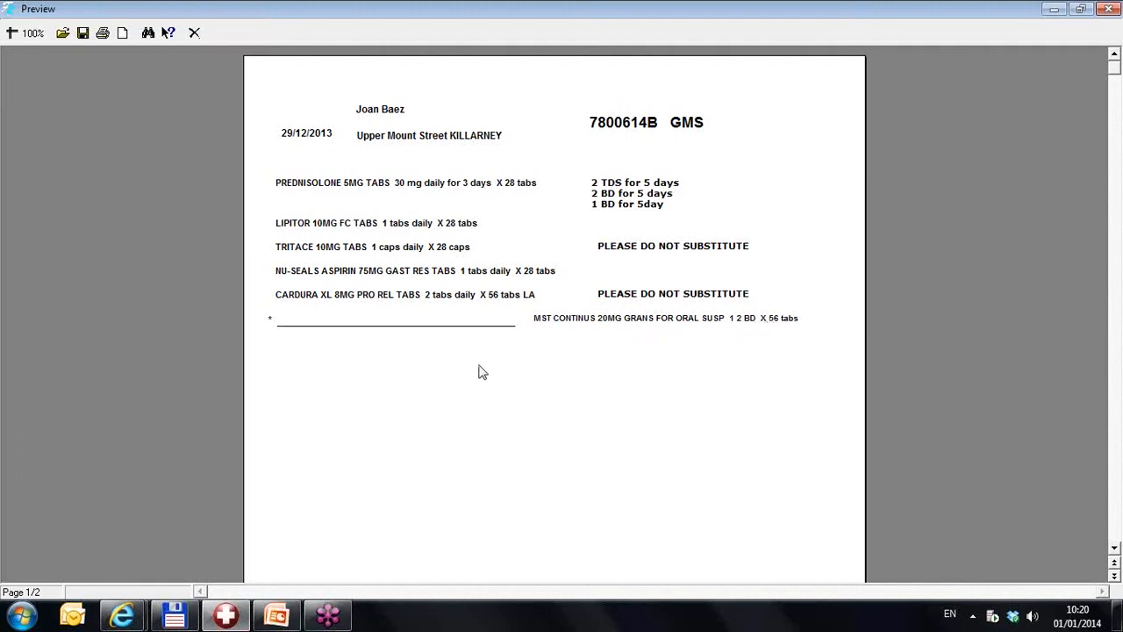
mouse_move(281, 325)
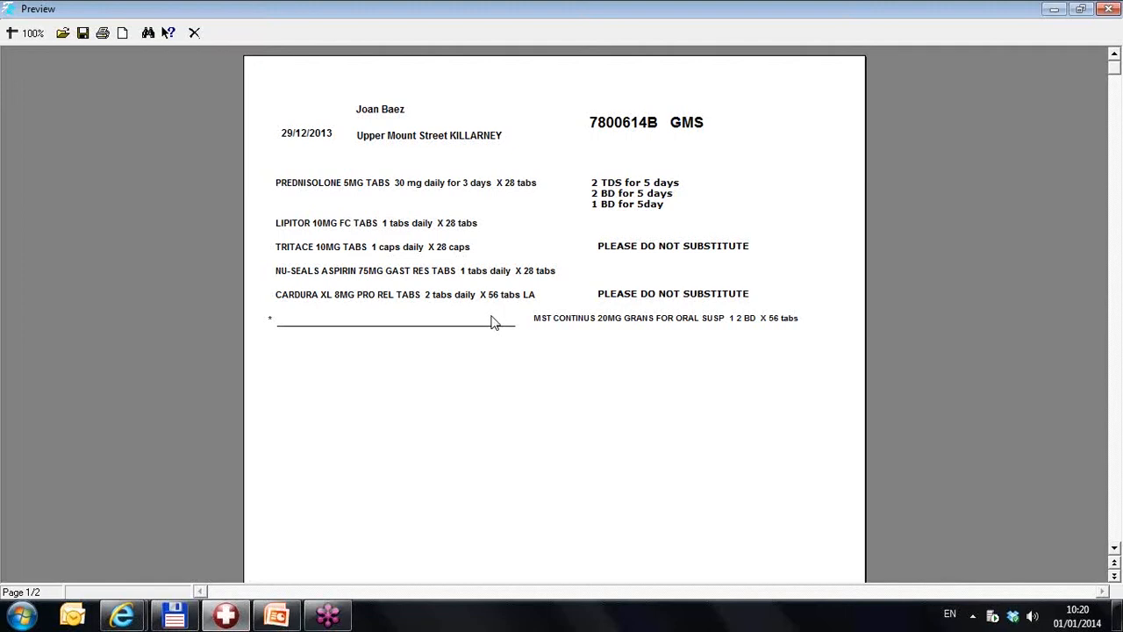
mouse_move(453, 253)
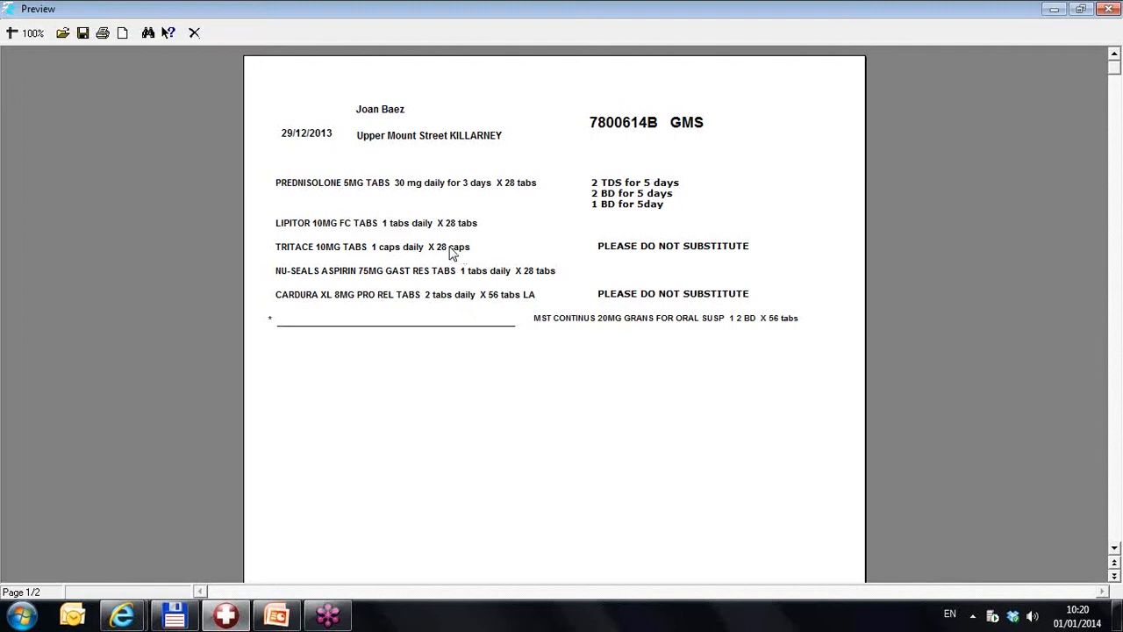
mouse_move(390, 295)
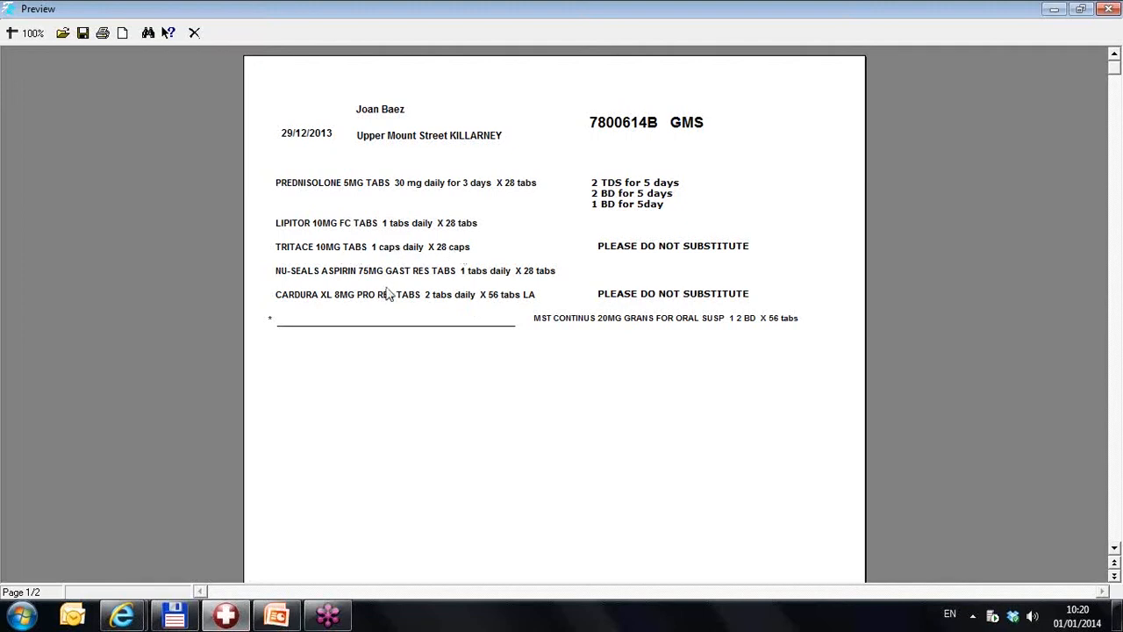
mouse_move(596, 300)
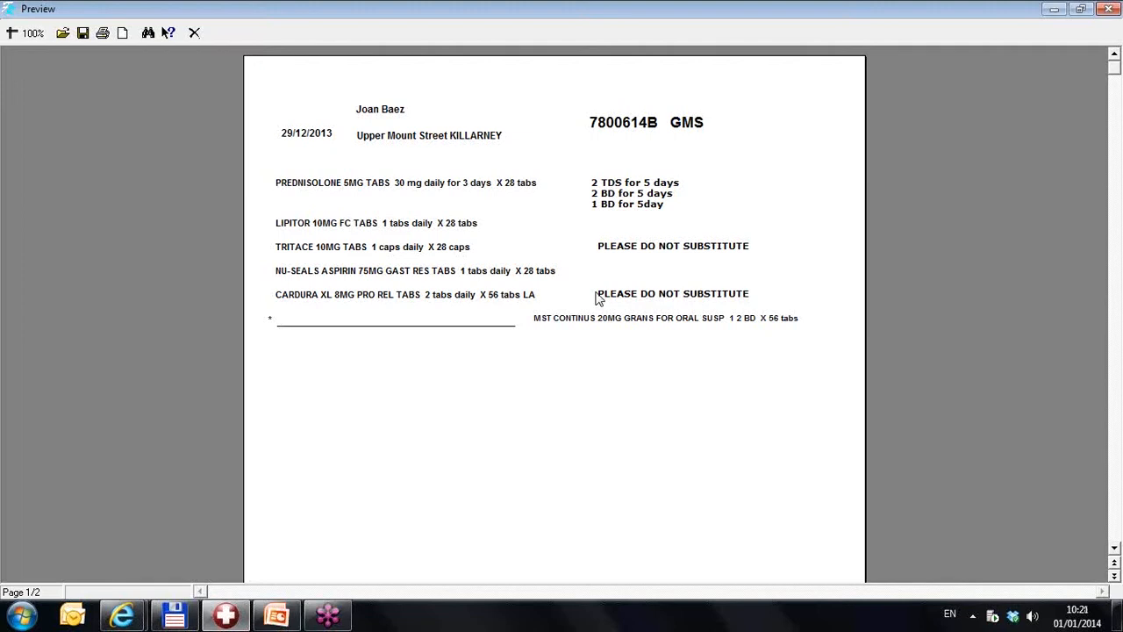
mouse_move(218, 81)
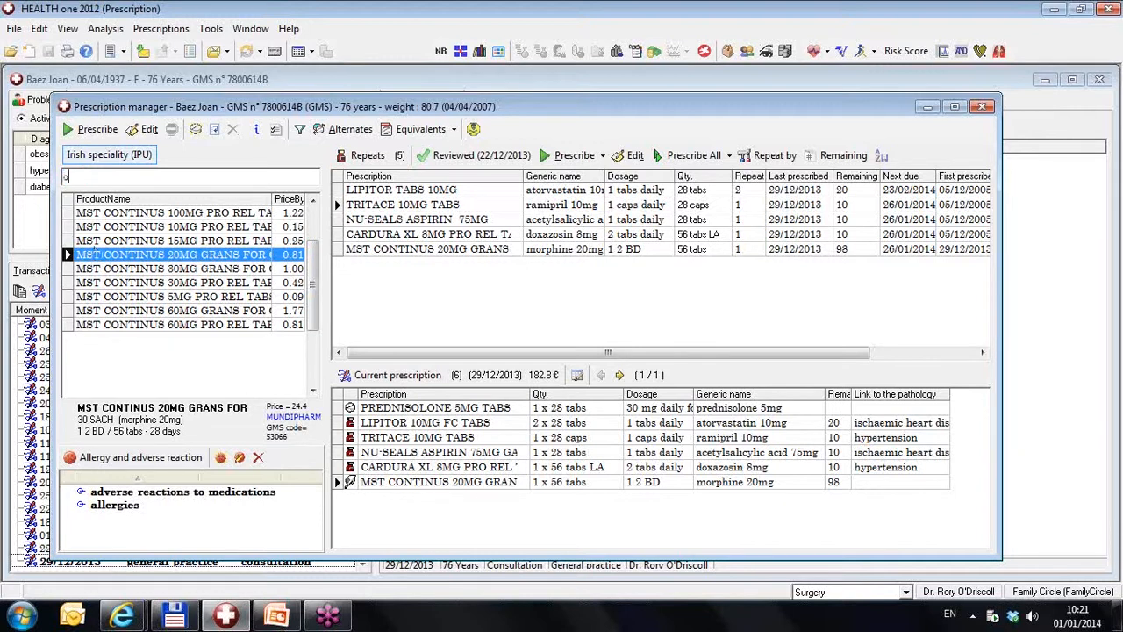
Search 'ram', check the Hand written box on Oramorph 10mg/5ml, then cancel the editor
text(ram)
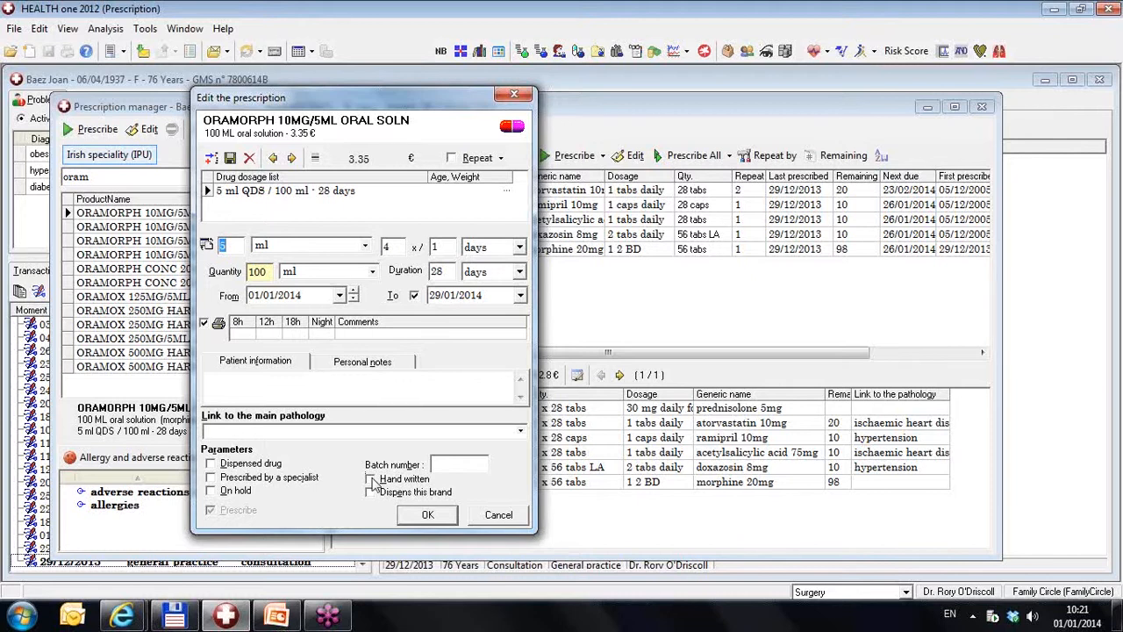
click(372, 477)
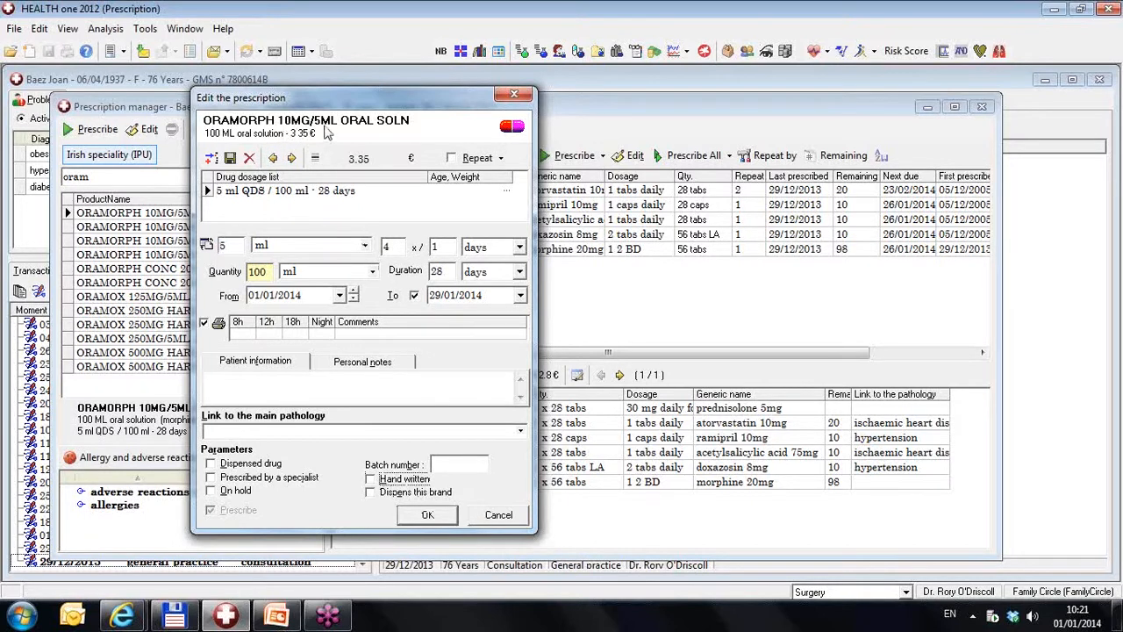
mouse_move(446, 555)
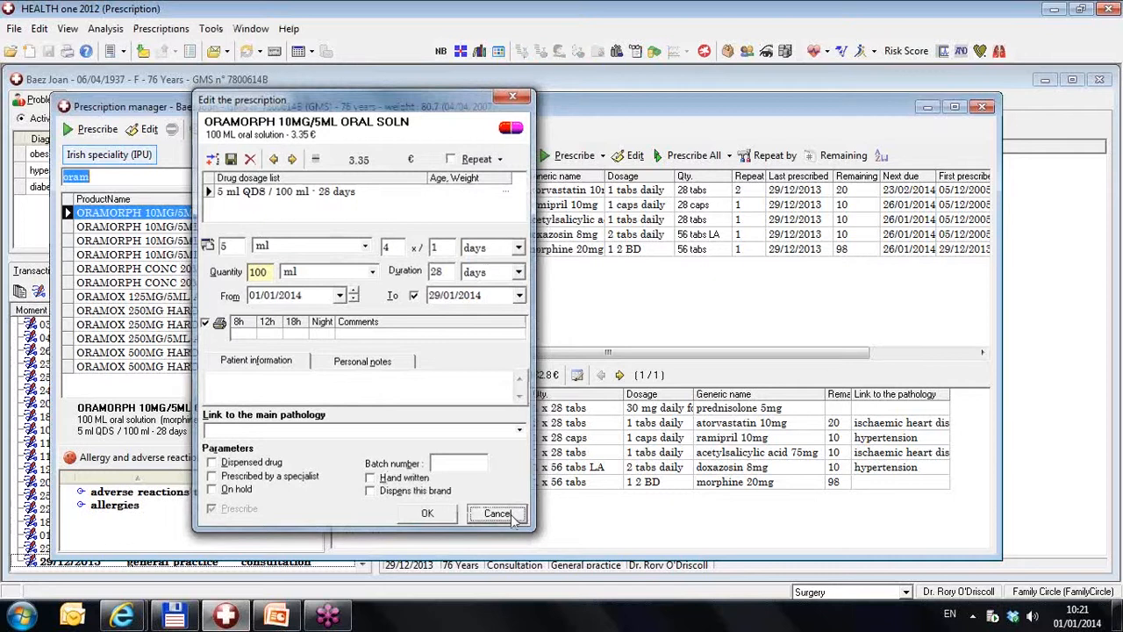
click(496, 512)
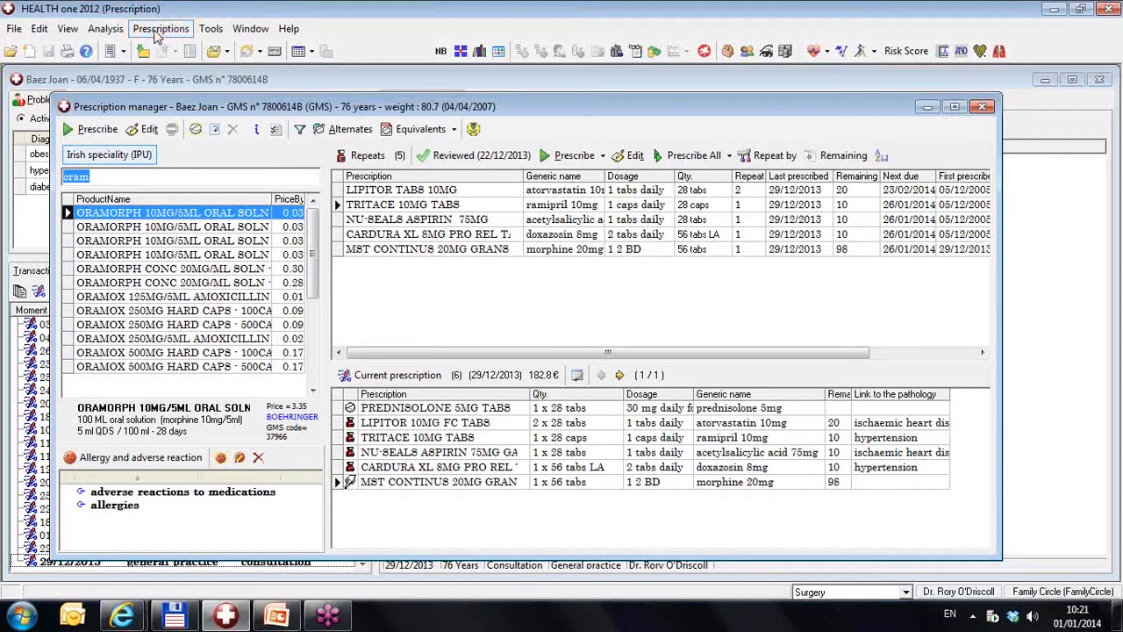
click(160, 28)
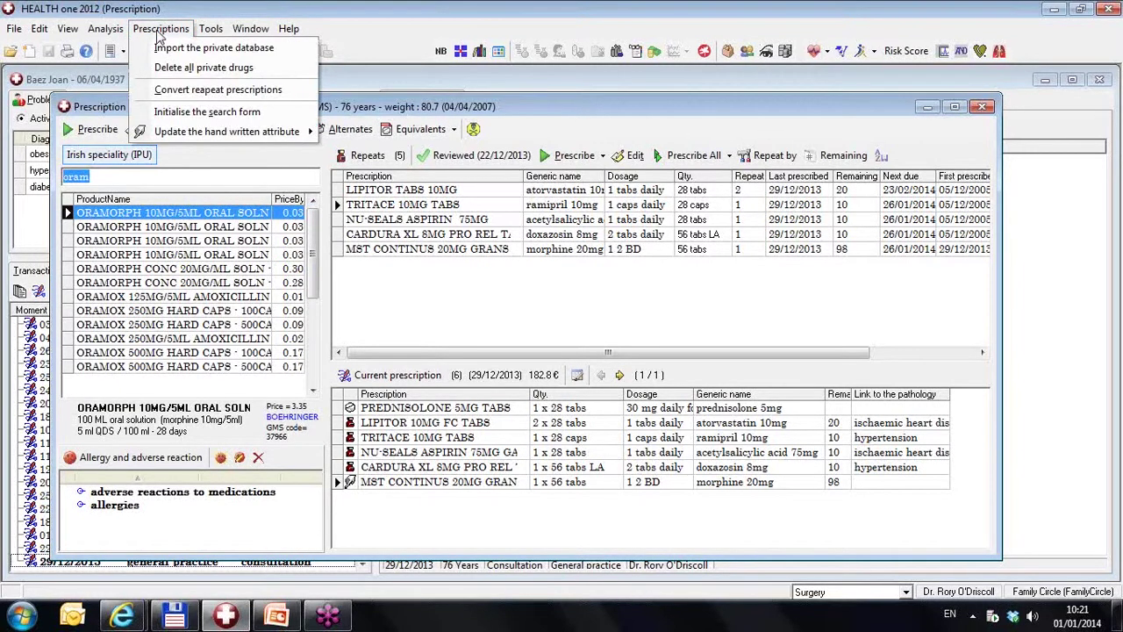
mouse_move(218, 89)
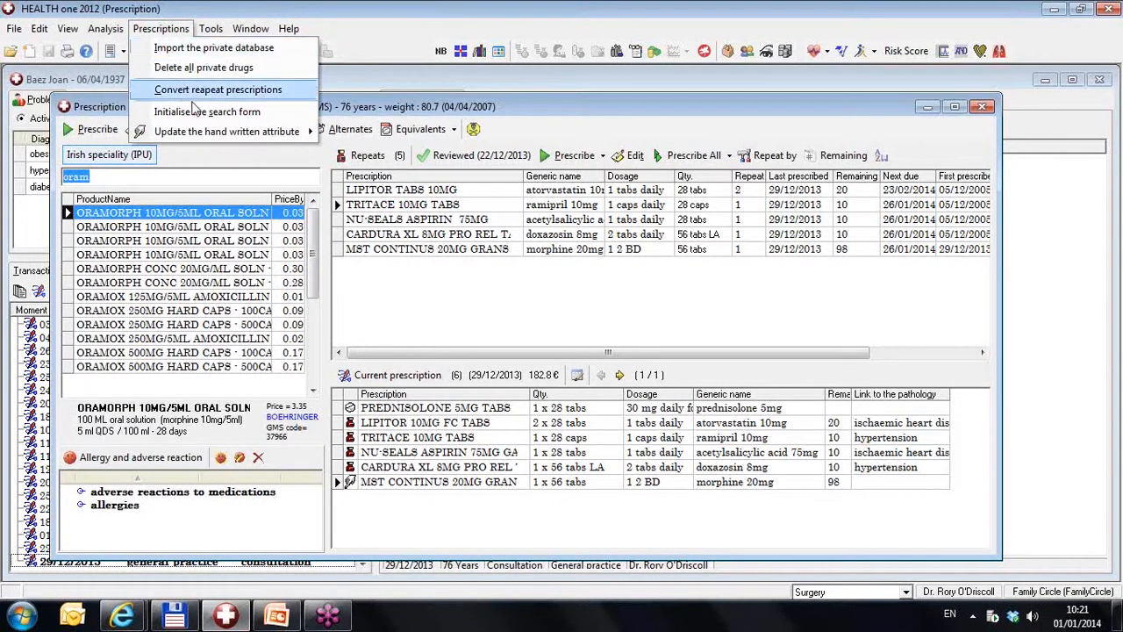
mouse_move(226, 130)
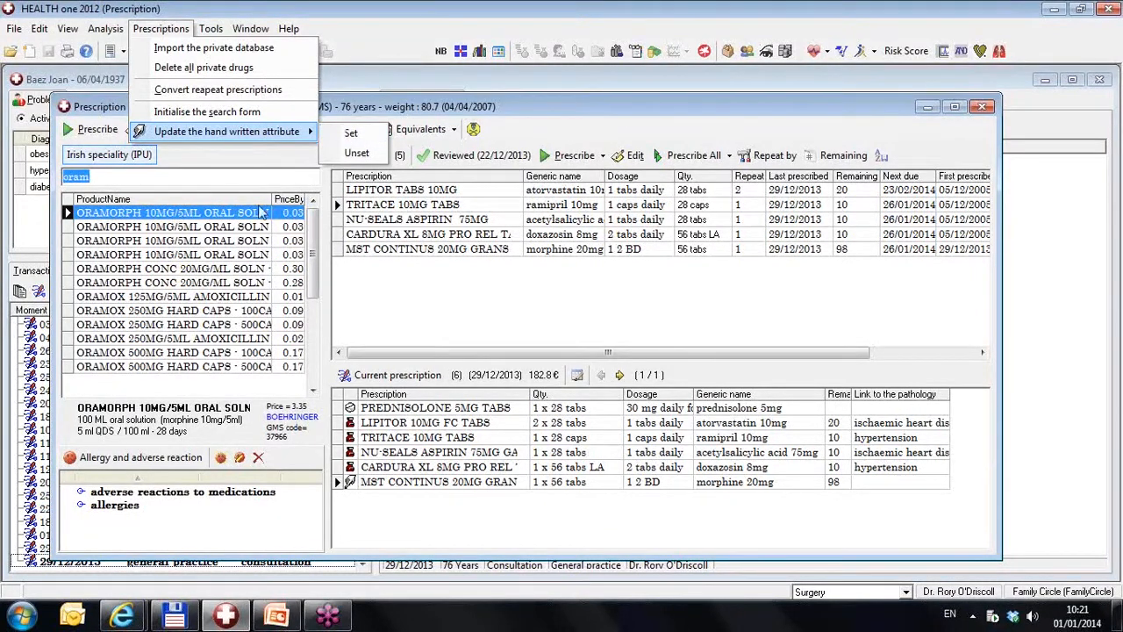
mouse_move(257, 372)
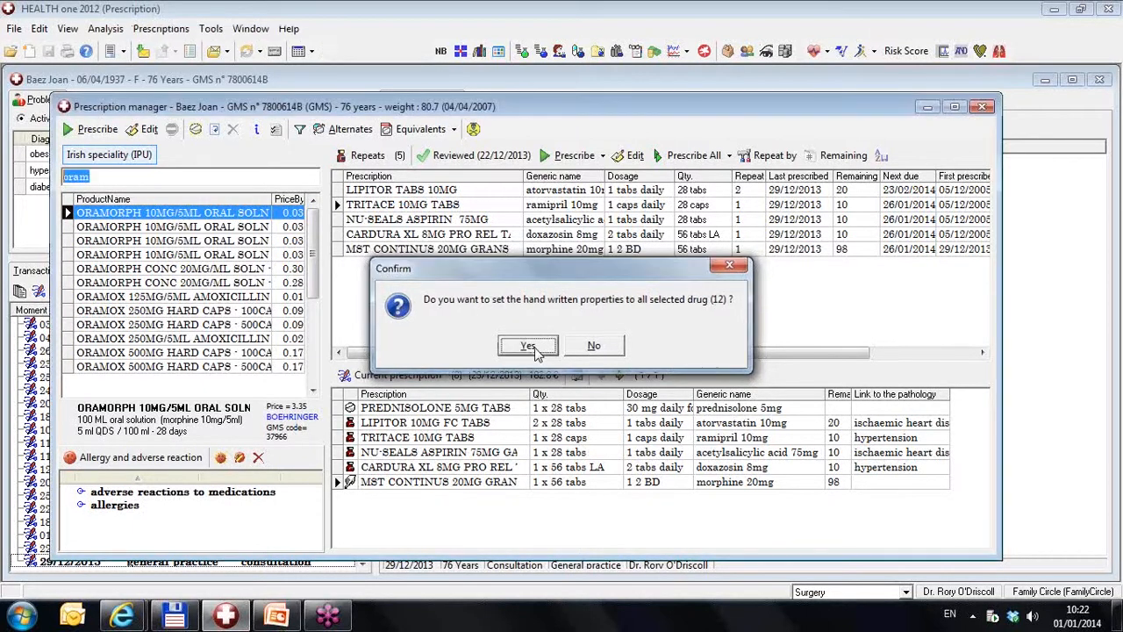
click(526, 346)
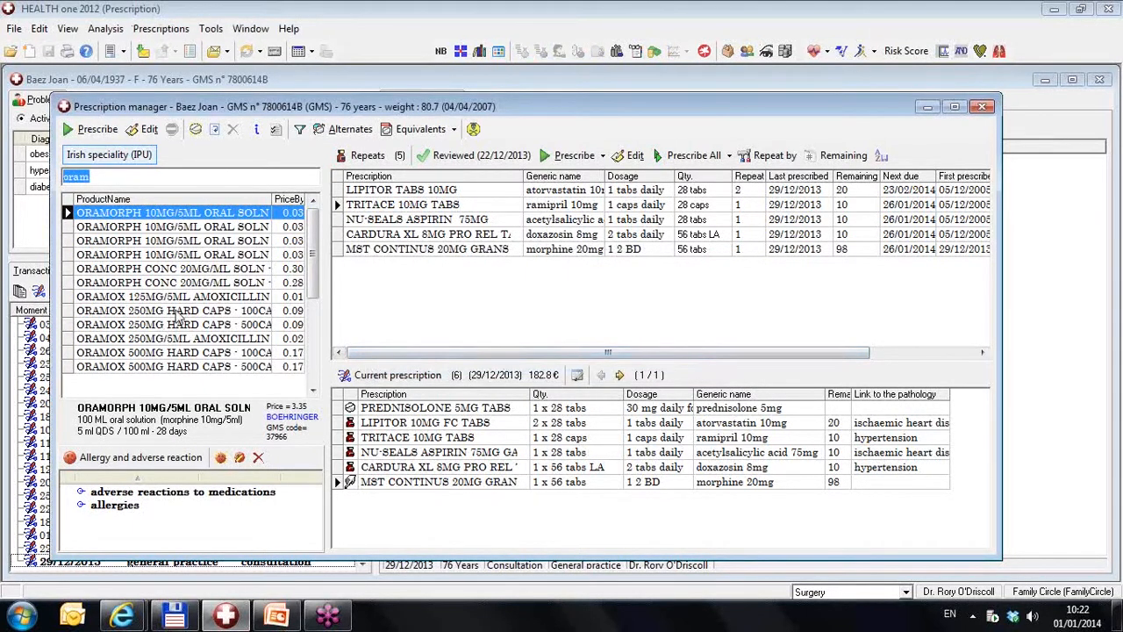
double_click(175, 309)
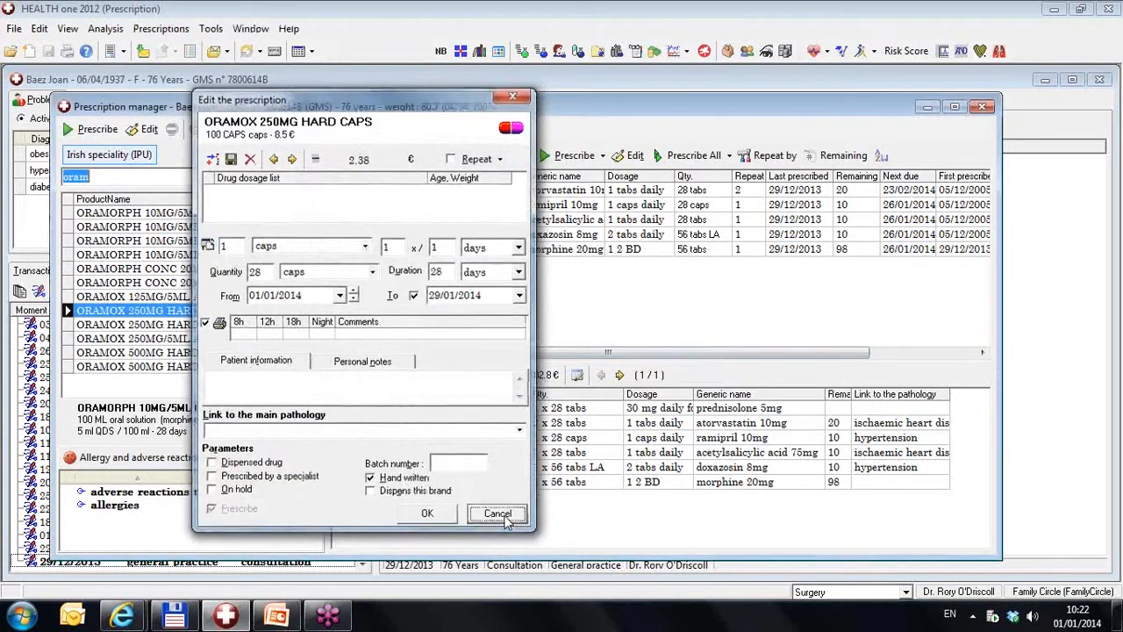
click(499, 512)
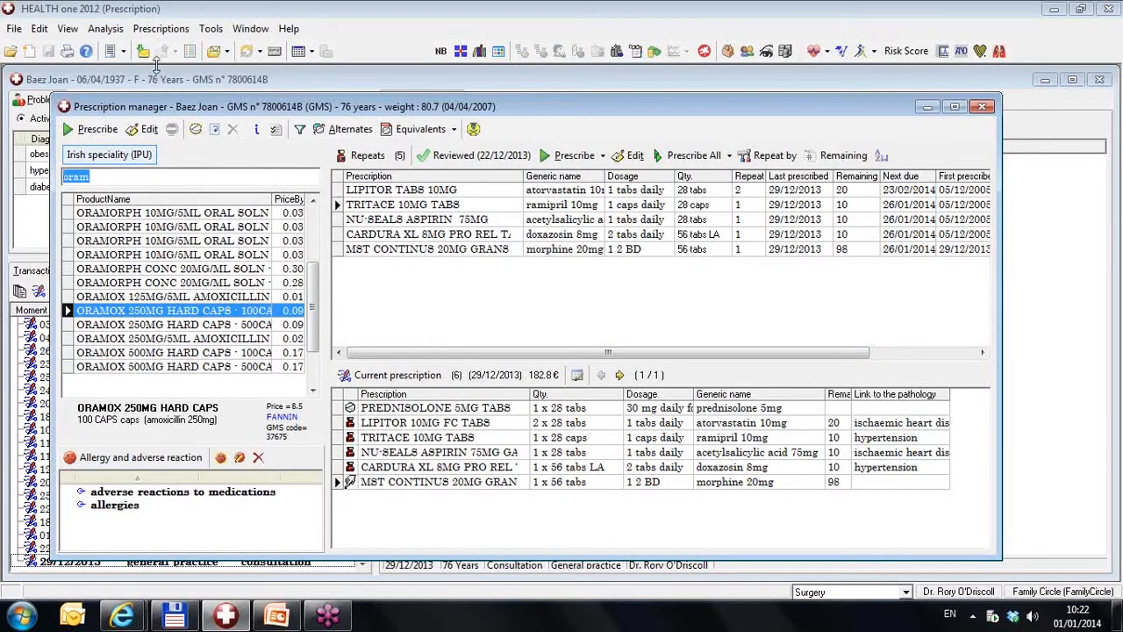
Check ORAMORPH CONC 20MG/ML SOLN's Hand written setting, then start filtering drugs on ATC code
click(162, 28)
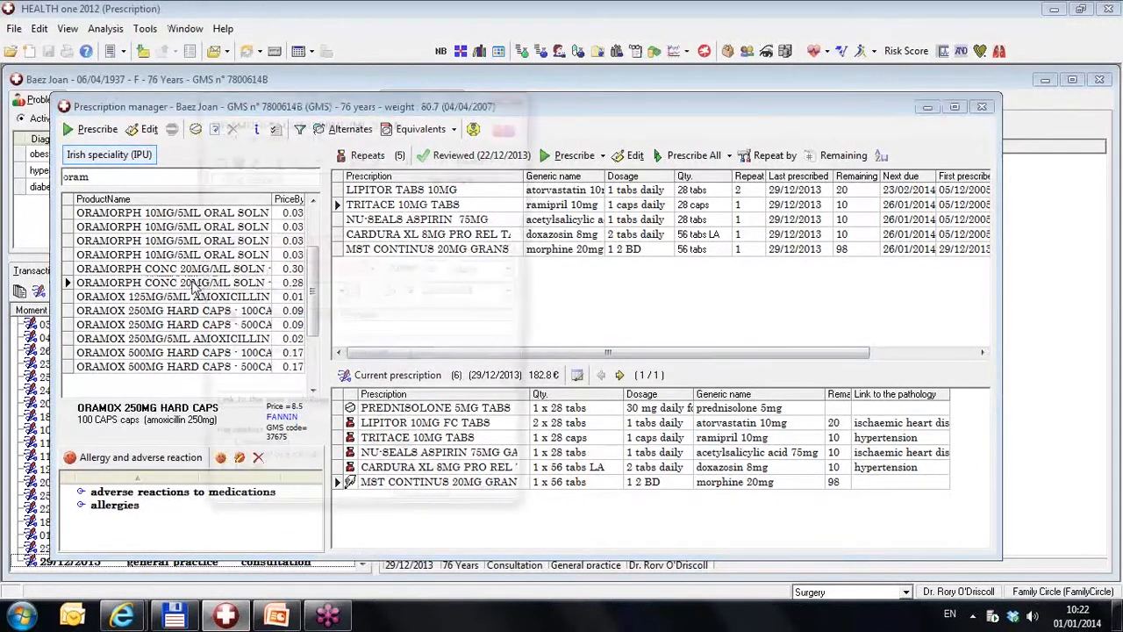
double_click(172, 281)
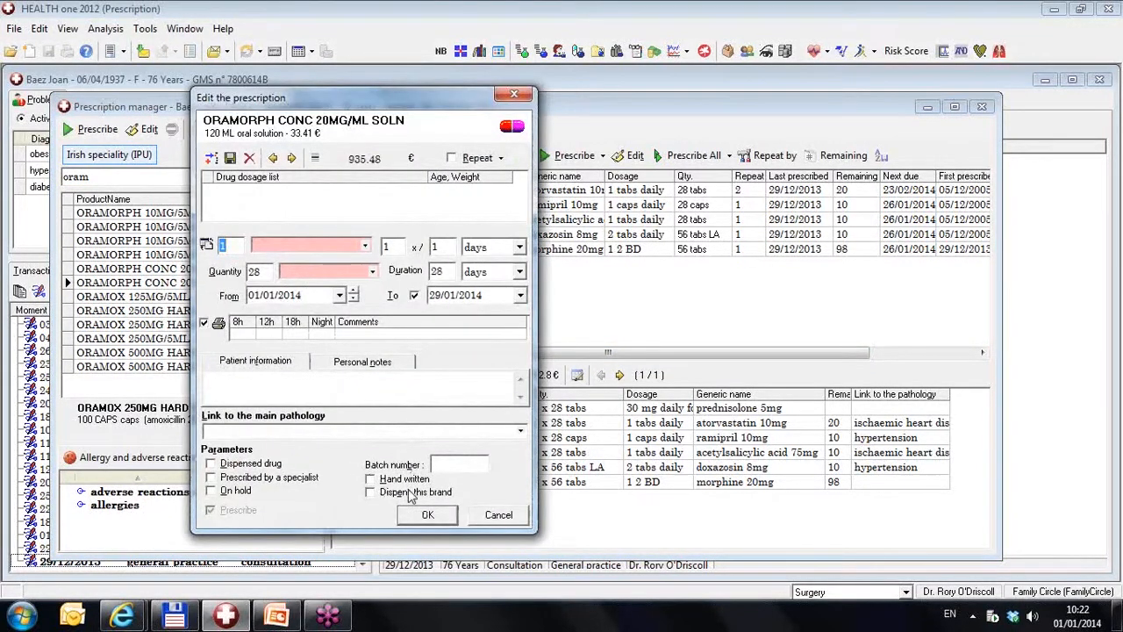
mouse_move(474, 527)
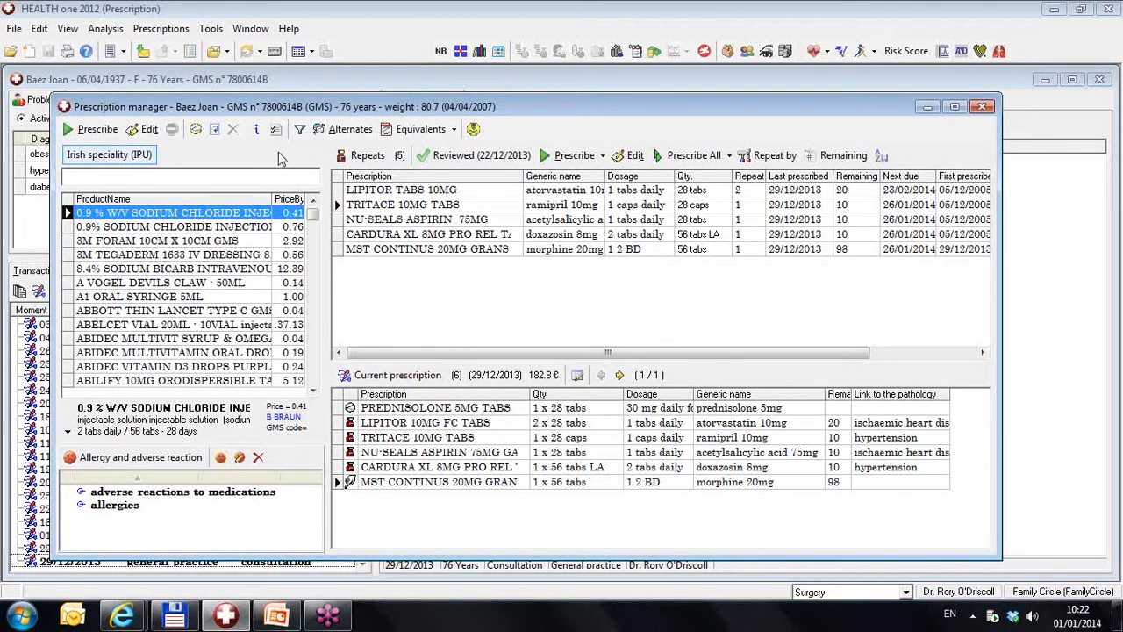
mouse_move(298, 132)
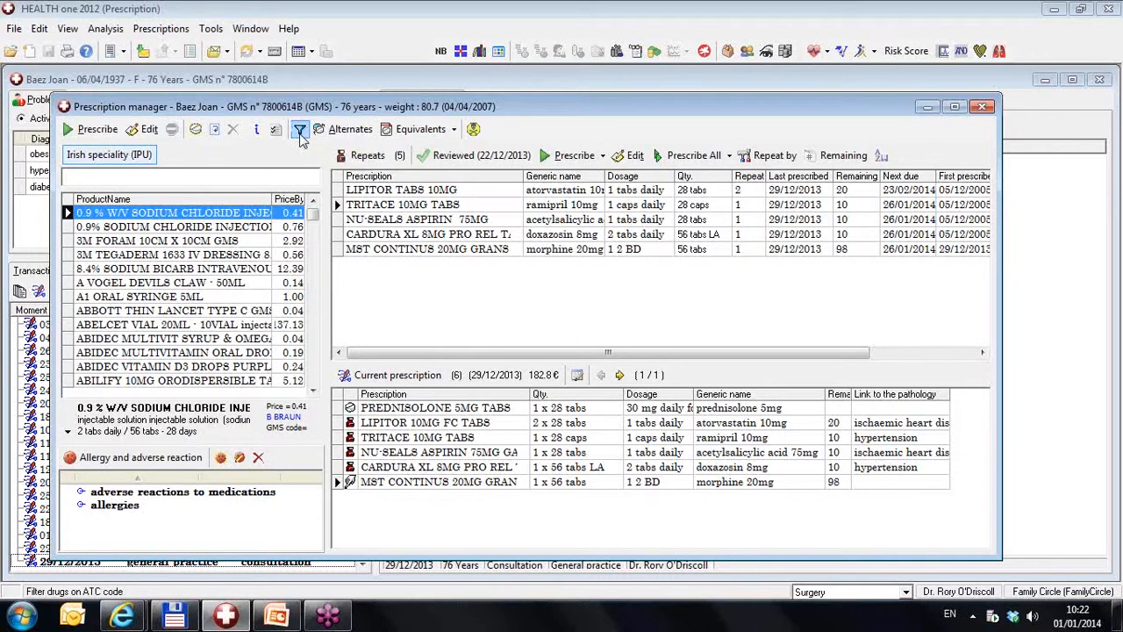
click(300, 130)
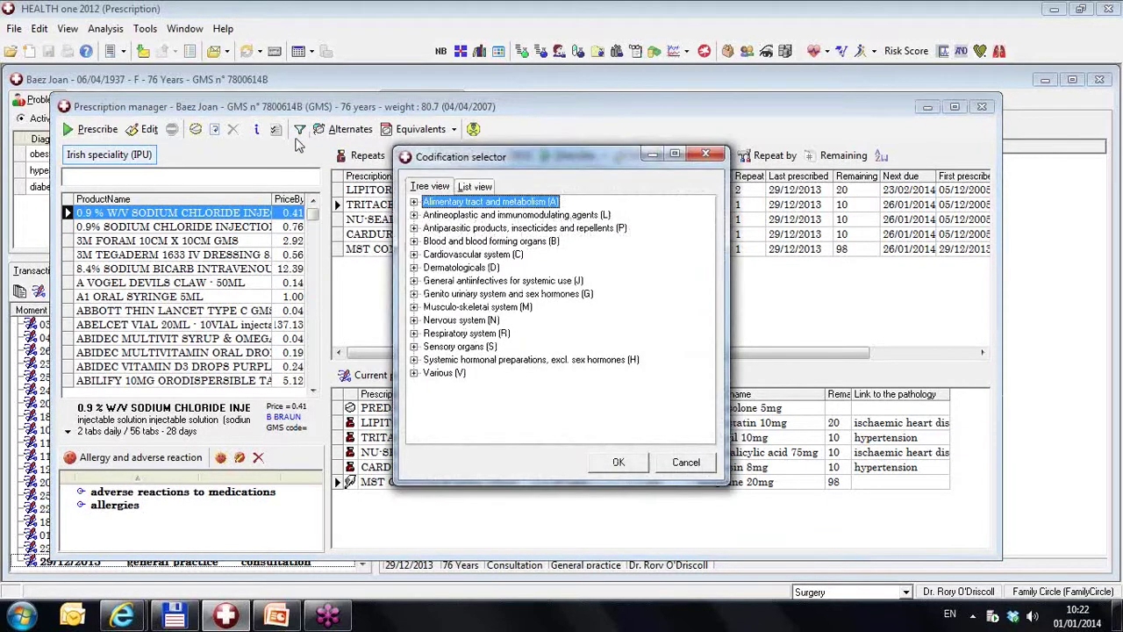
mouse_move(429, 279)
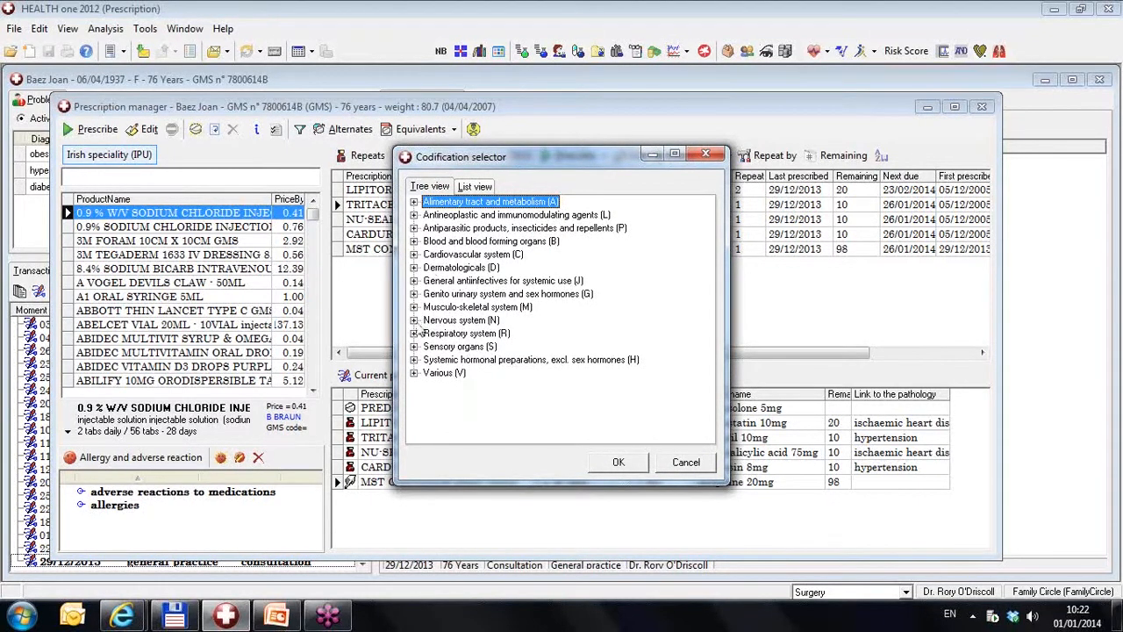
Expand Nervous system > Analgesics and apply the Opioids (N02A) filter to the drug list
click(414, 319)
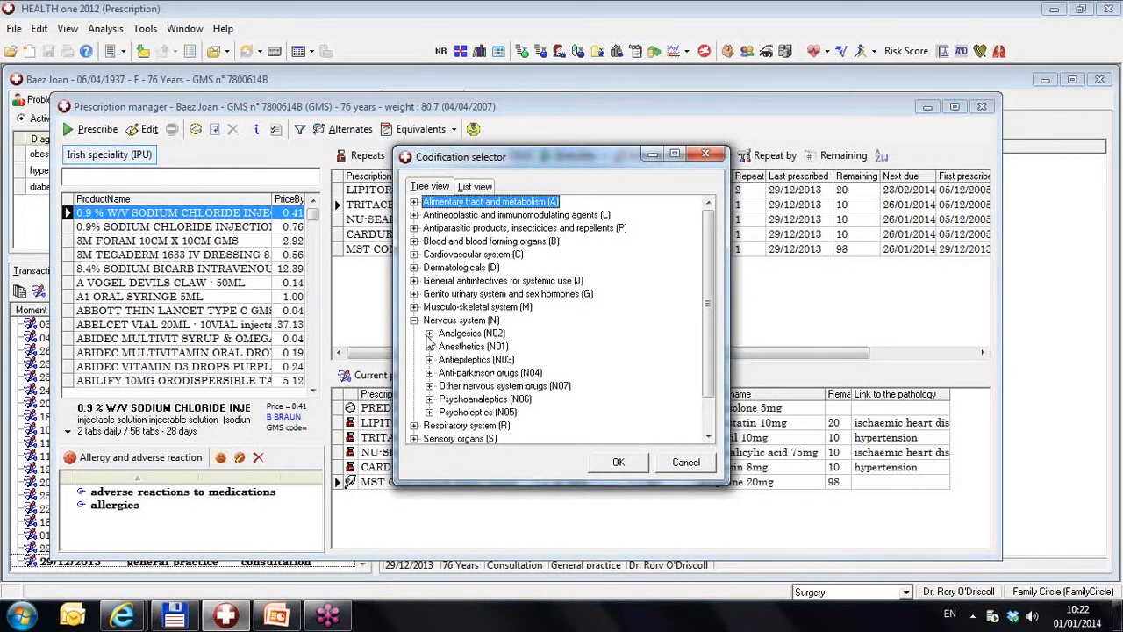
click(428, 333)
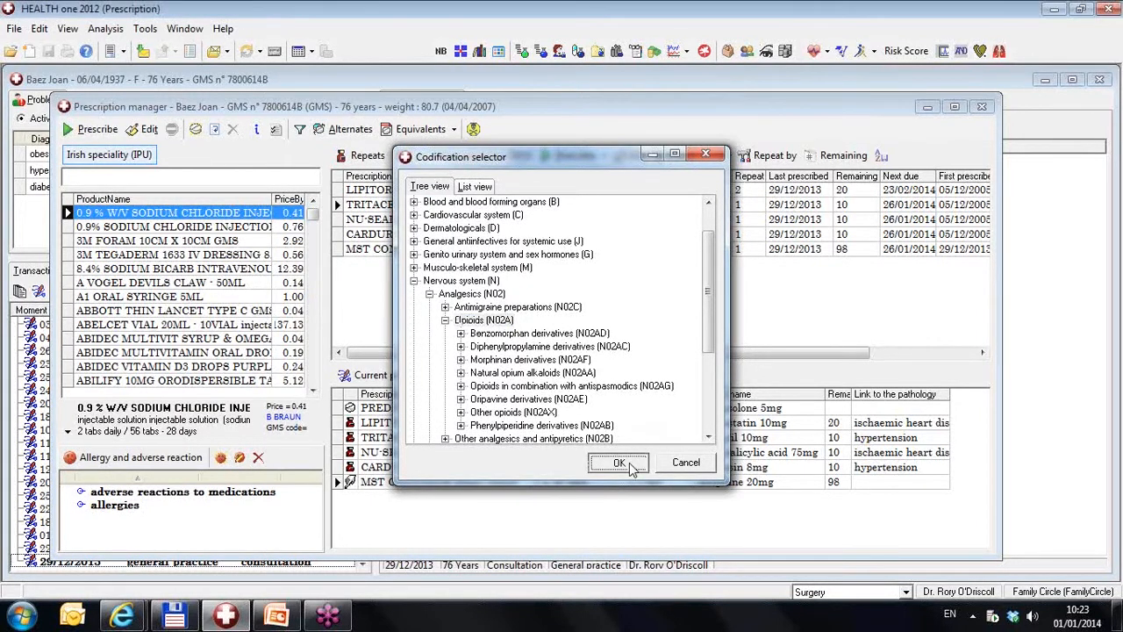
click(618, 464)
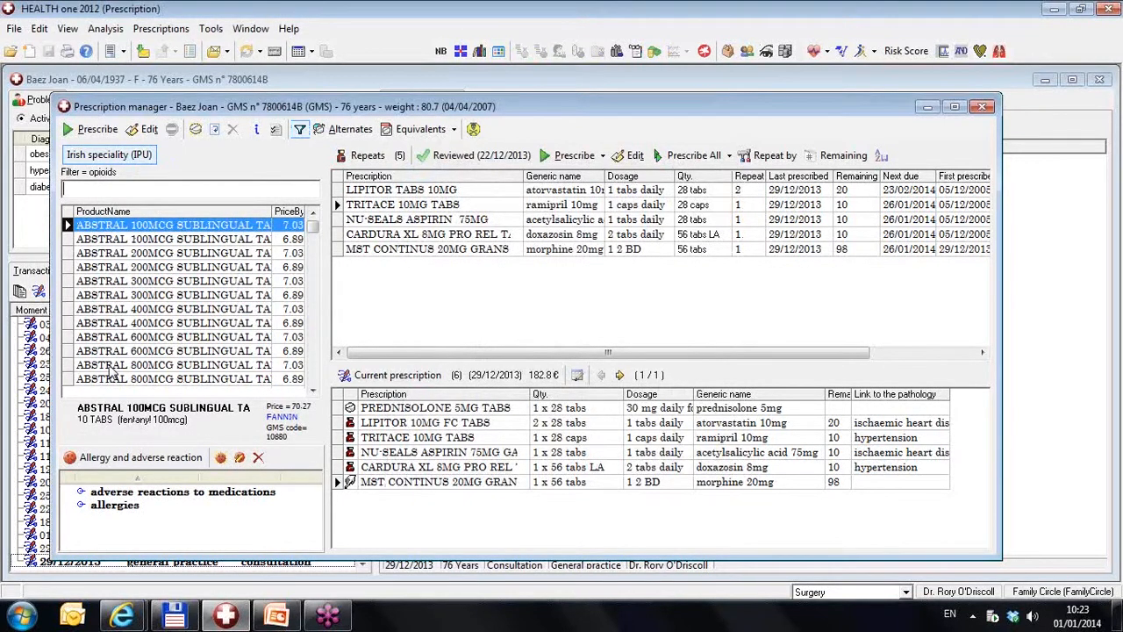
mouse_move(161, 28)
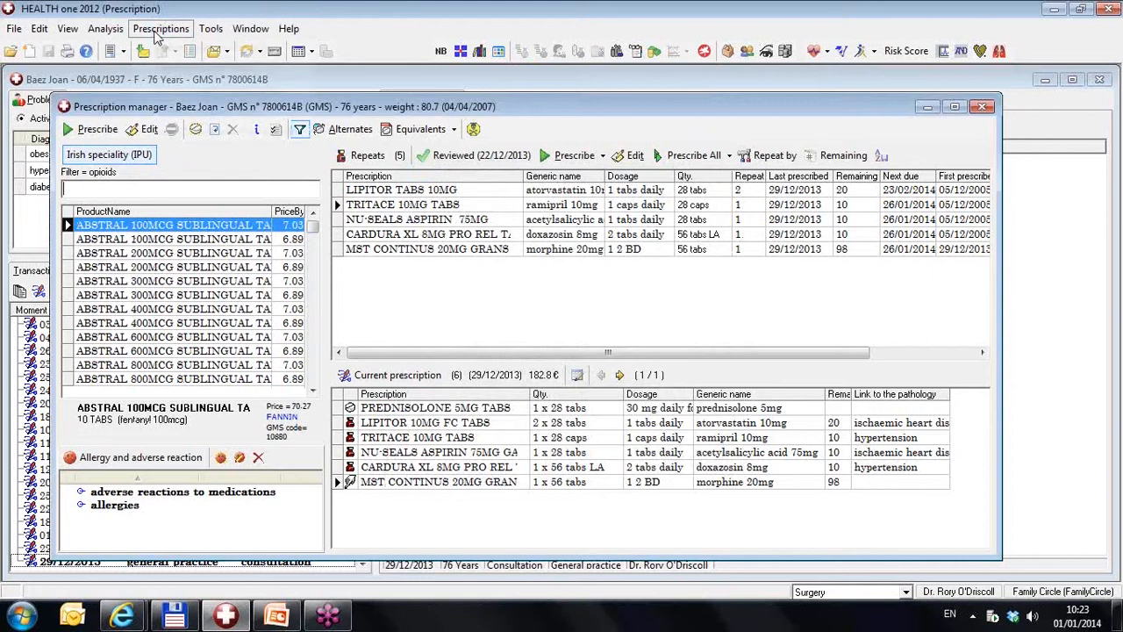
click(162, 28)
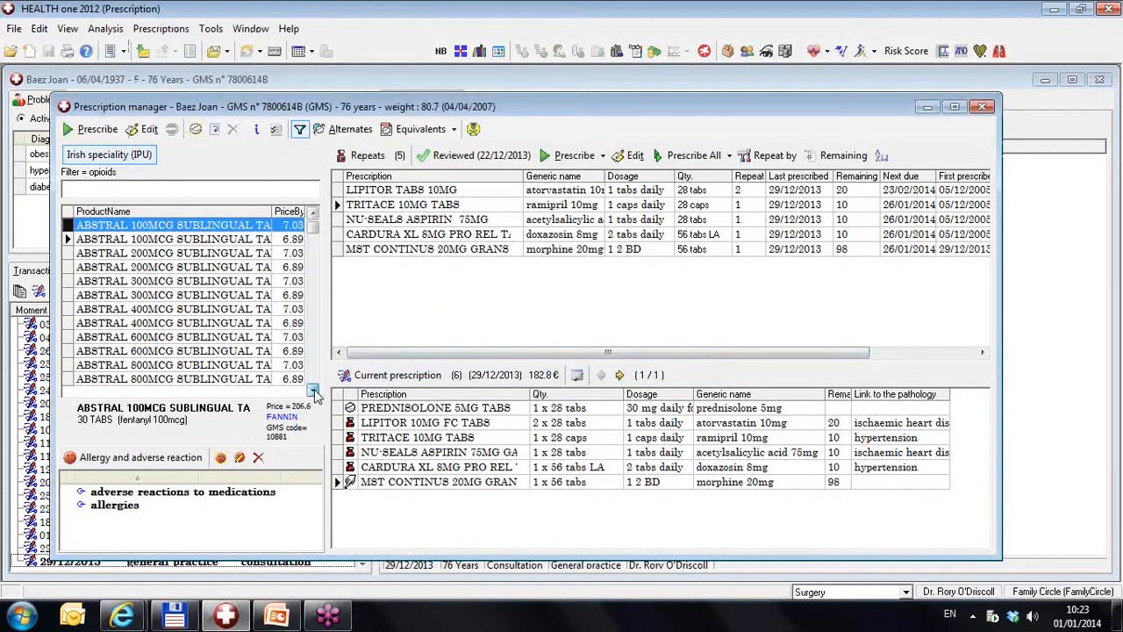
Browse the filtered opioid products, then clear the ATC filter to restore the full drug list
scroll(down, 3)
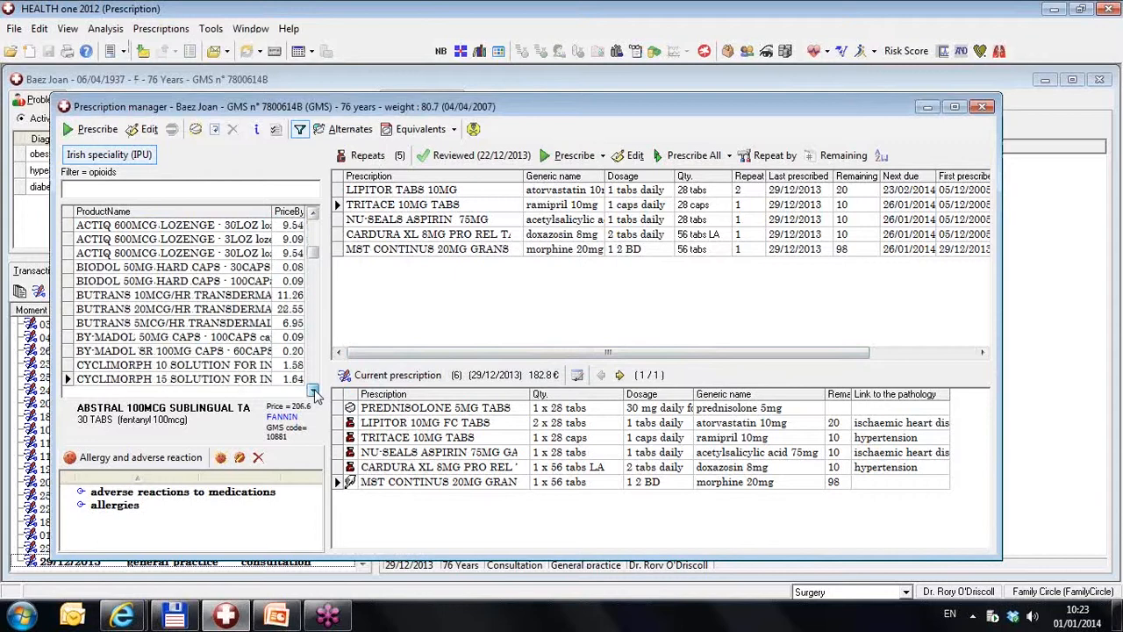
scroll(down, 3)
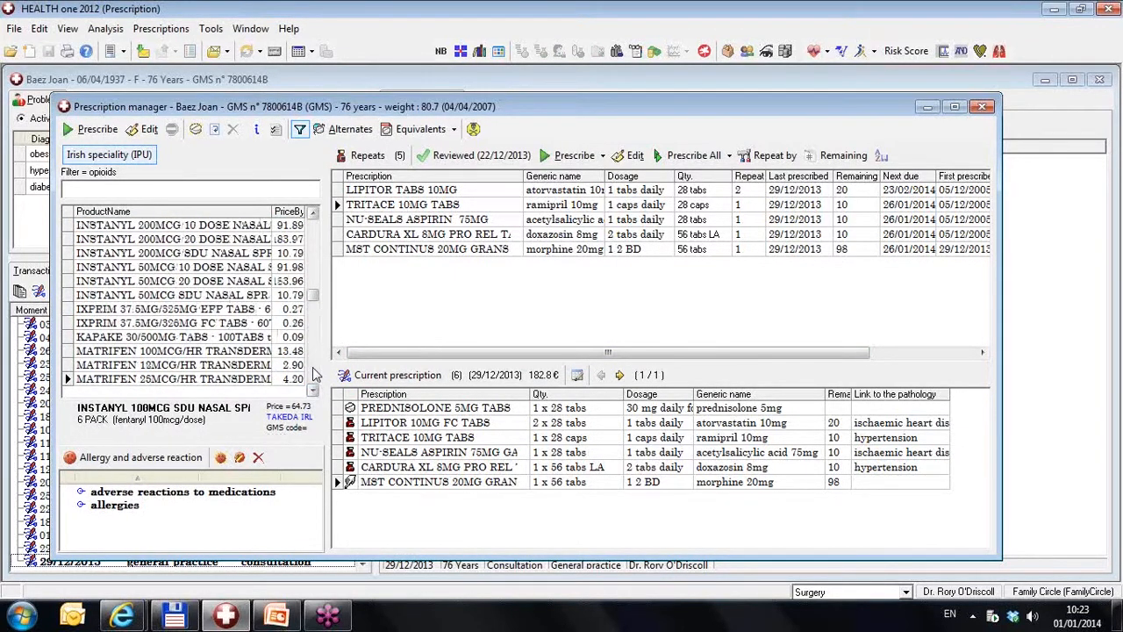
scroll(down, 3)
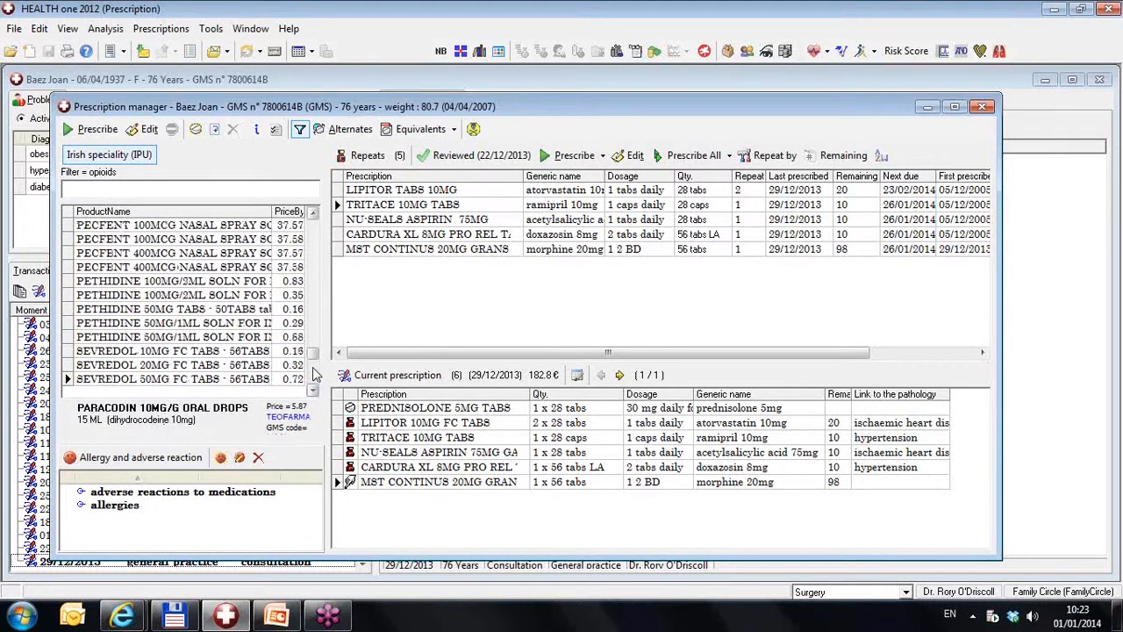
click(312, 381)
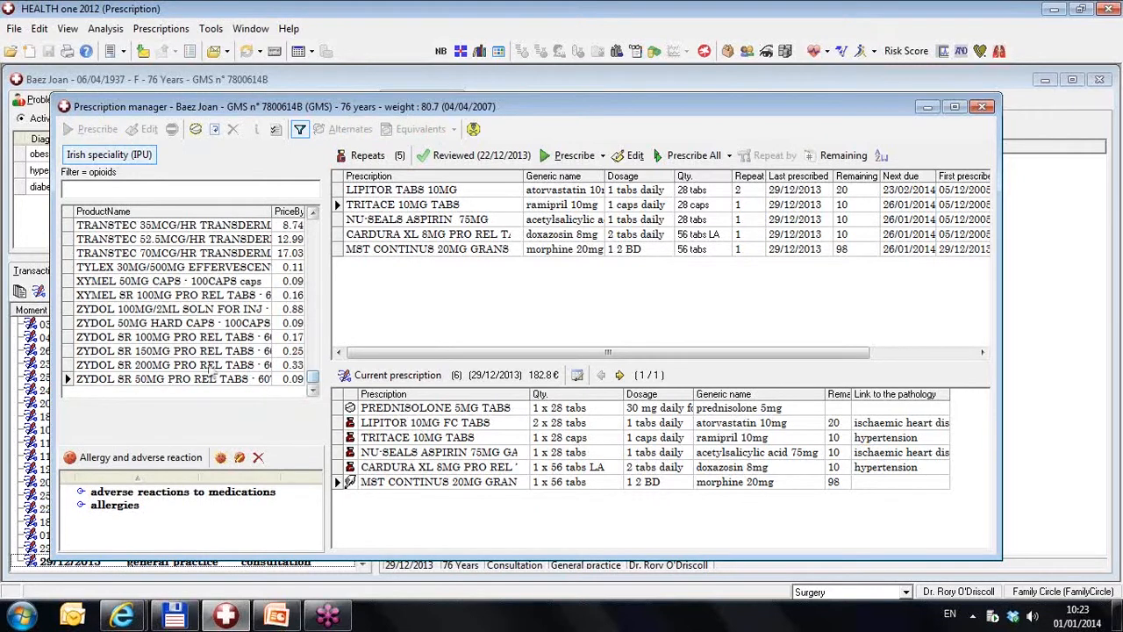
click(167, 337)
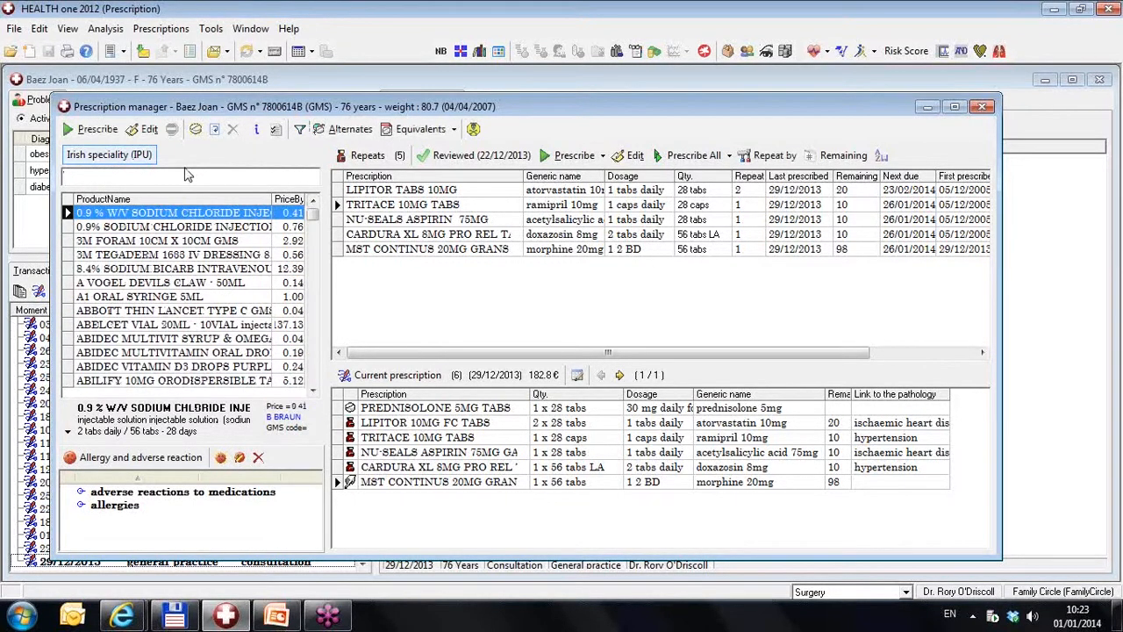
Search 'zydol', confirm ZYDOL SR 100MG PRO REL TABS is marked Hand written via Update the hand written attribute
text(zydol)
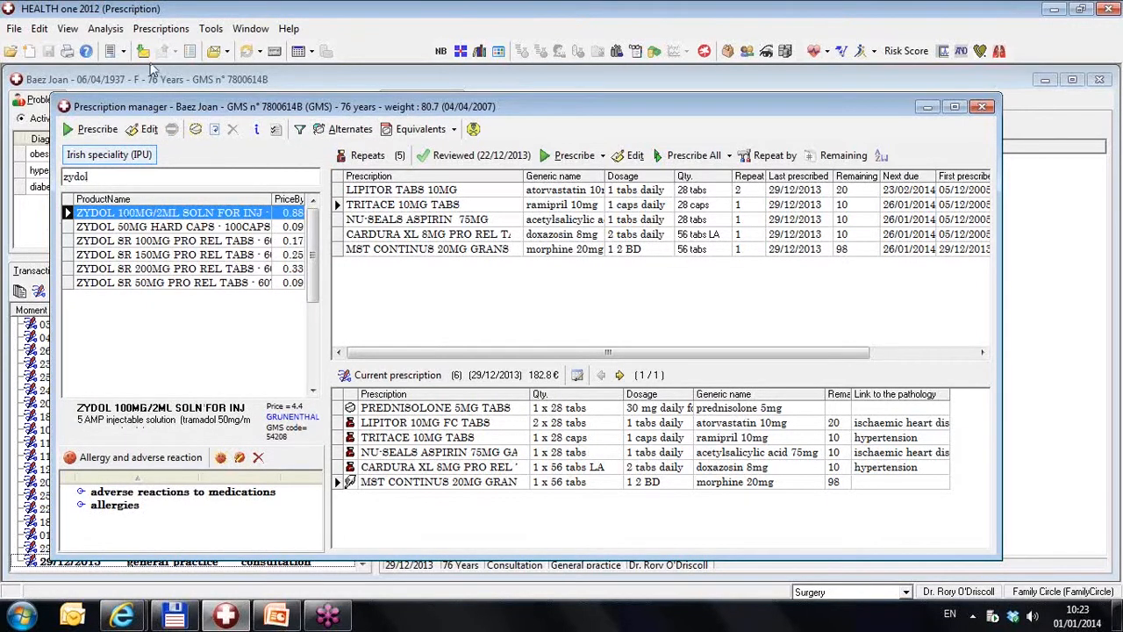
click(158, 28)
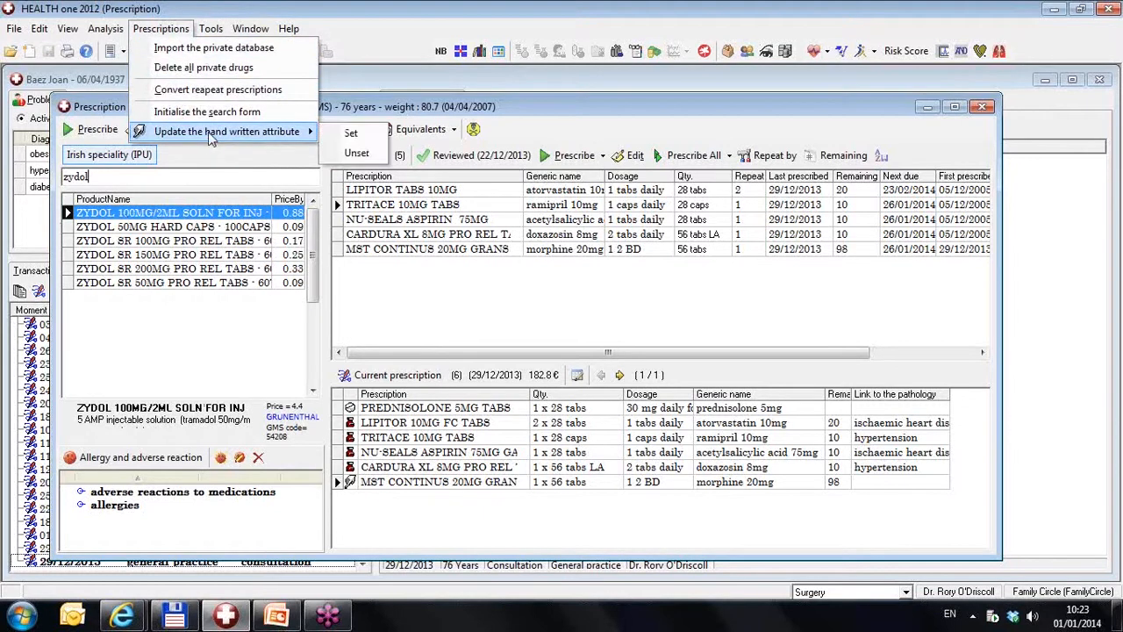
mouse_move(129, 255)
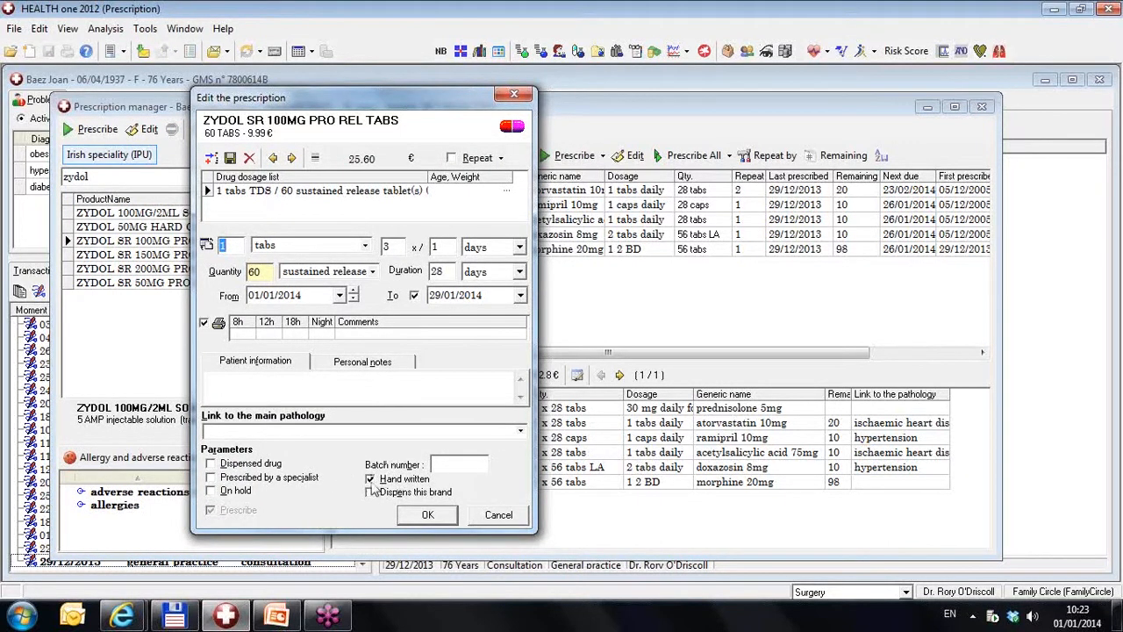
click(428, 514)
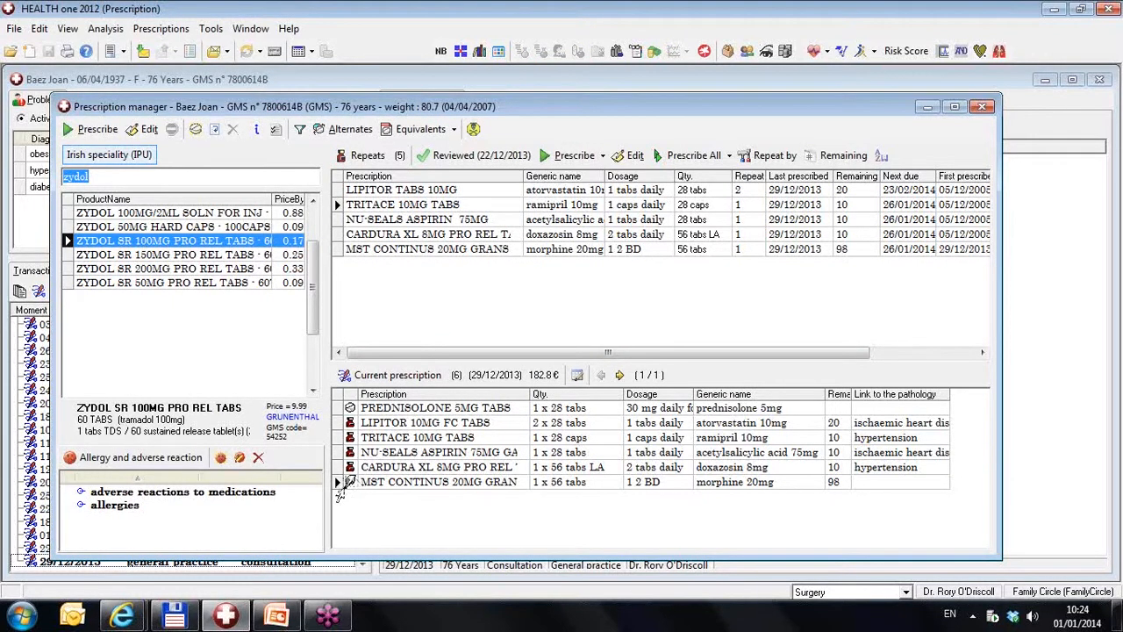
mouse_move(386, 488)
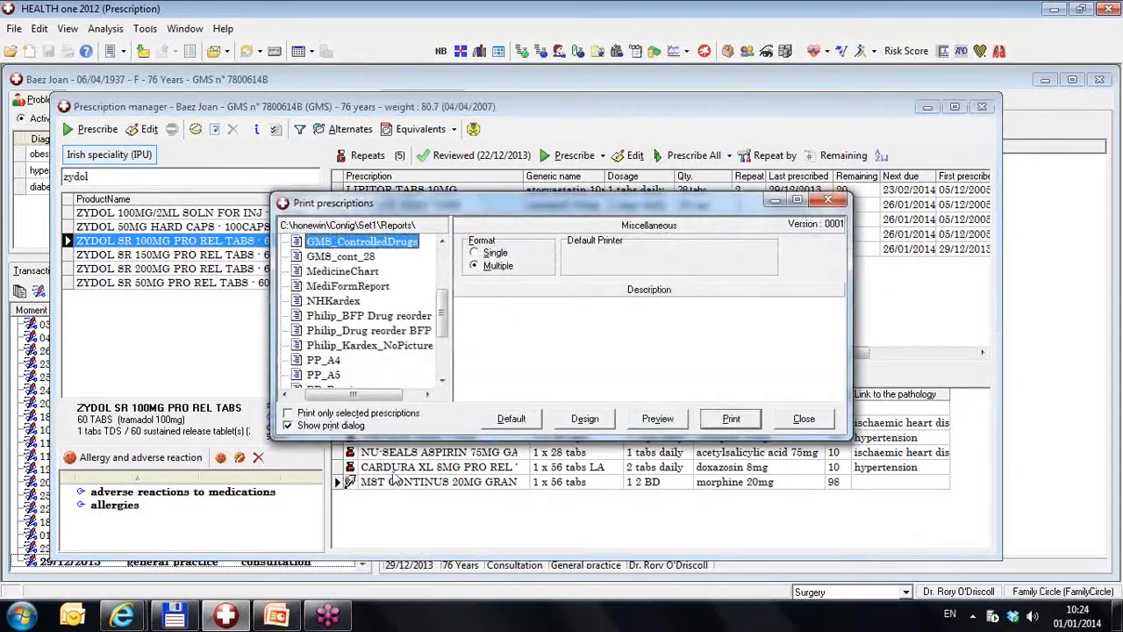
mouse_move(352, 253)
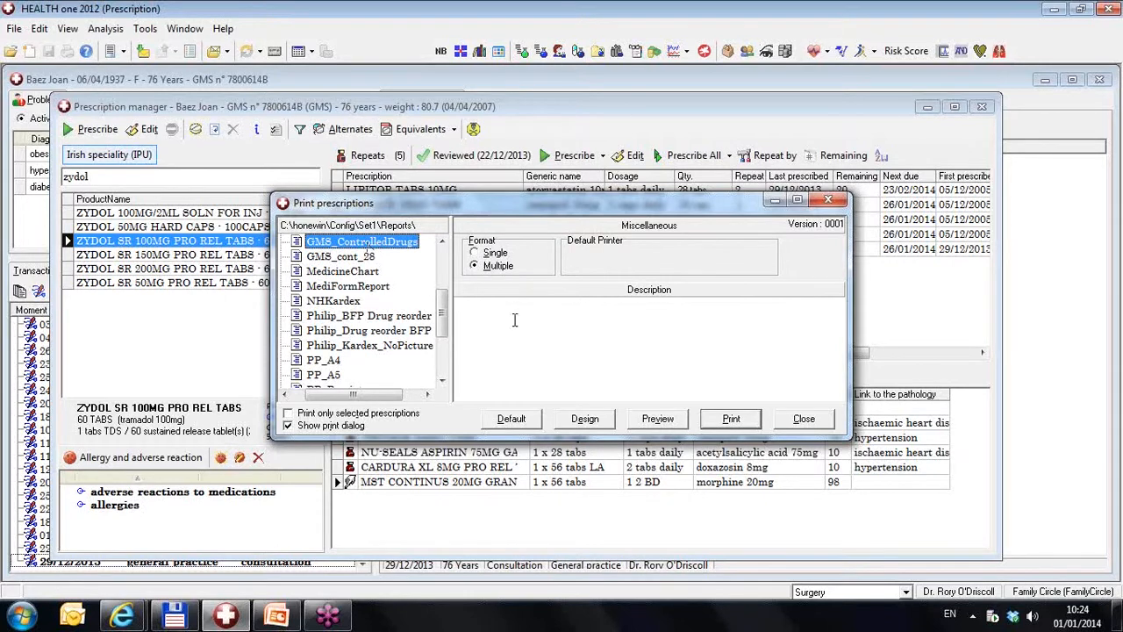
Preview the GMS prescription printout and close the preview, returning to the prescription manager
click(656, 418)
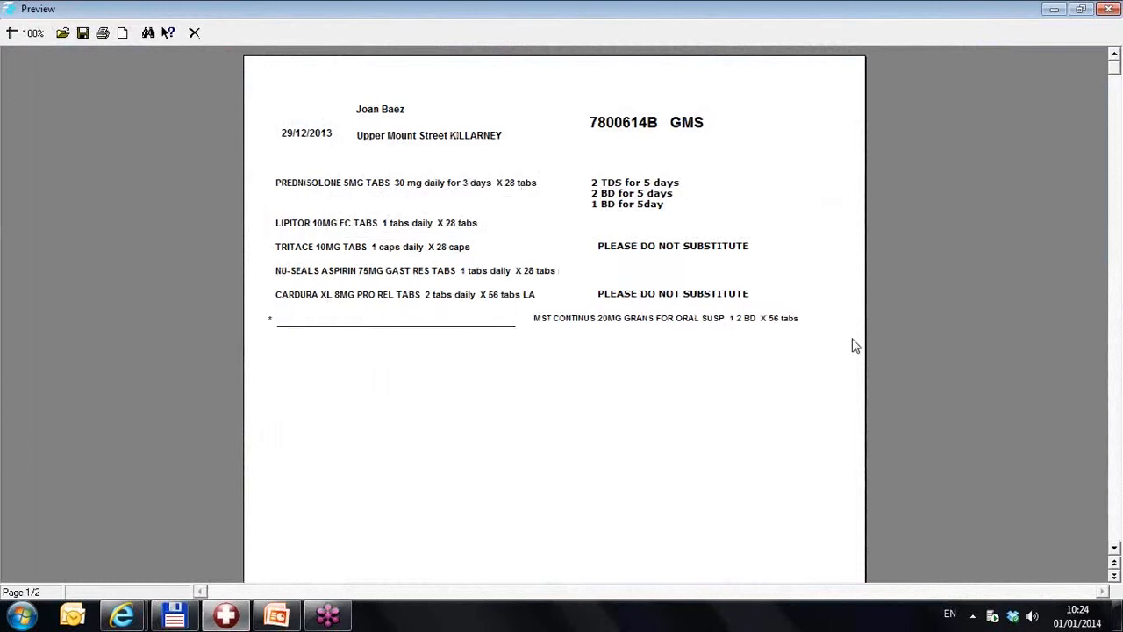
mouse_move(274, 119)
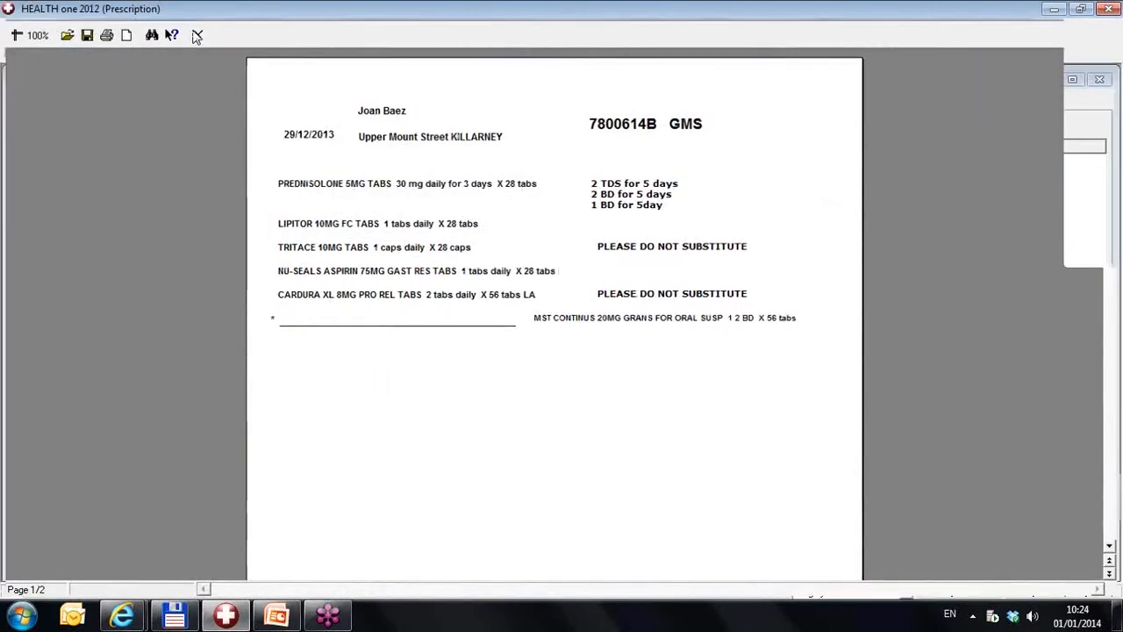
click(200, 32)
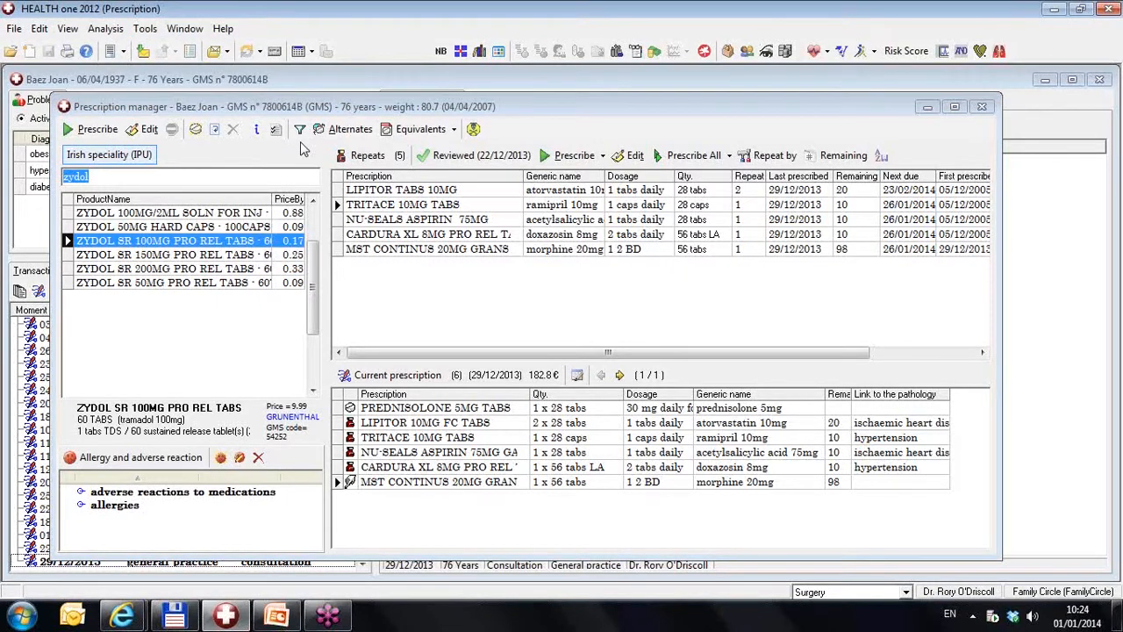